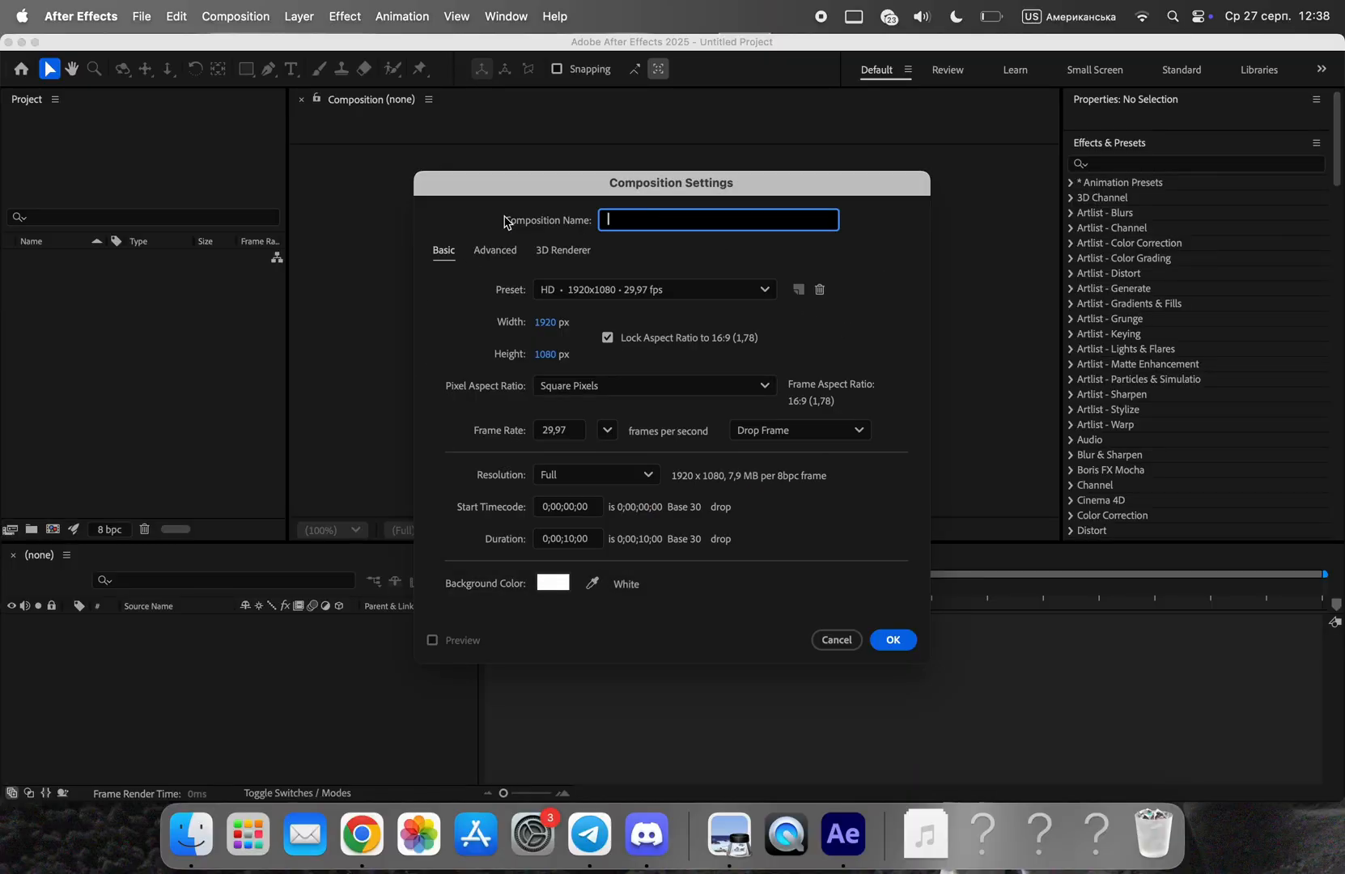
- Name the HD 1920×1080 white-background composition 'Title comp' and confirm
text(Title comp)
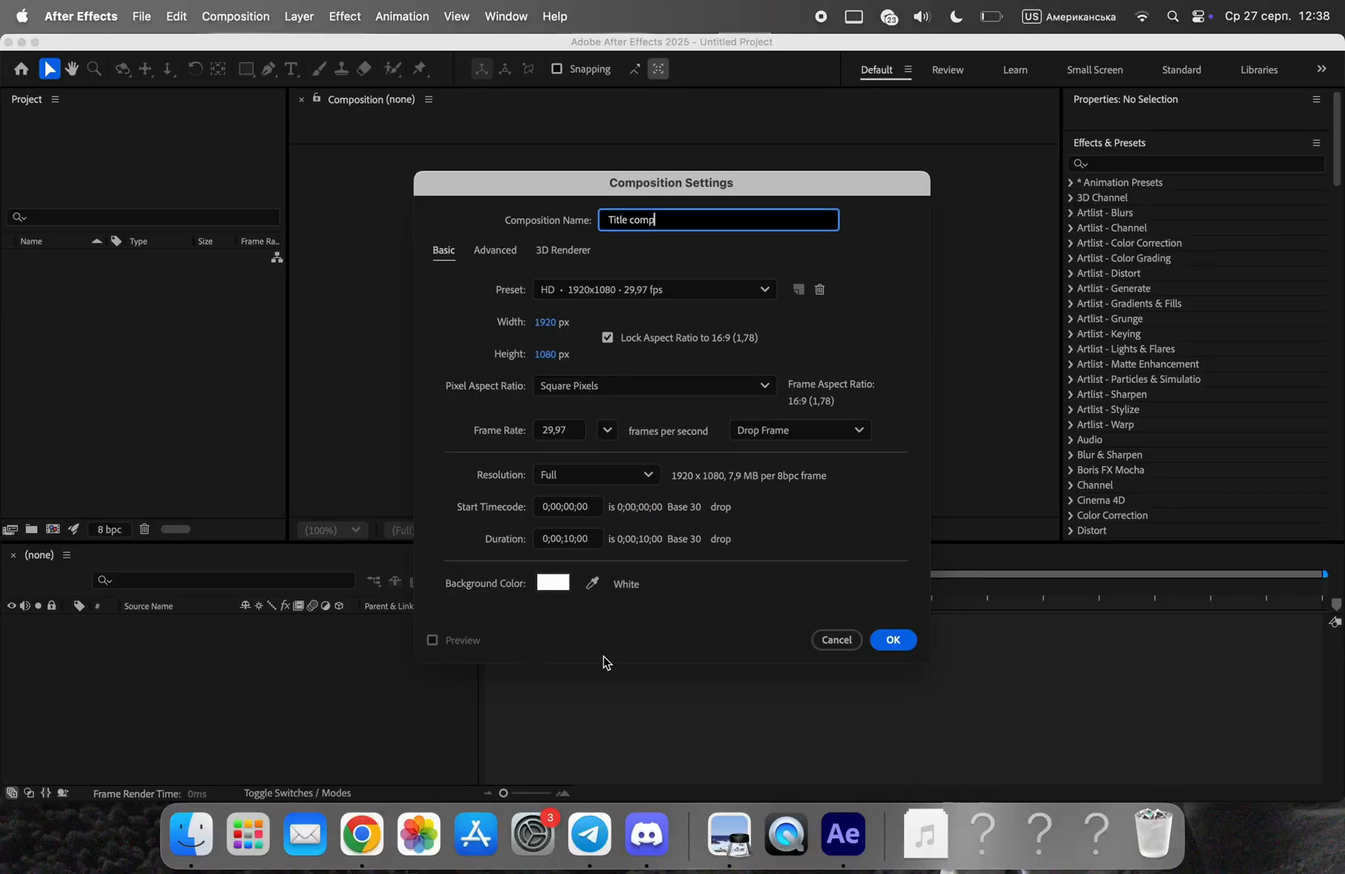
click(892, 641)
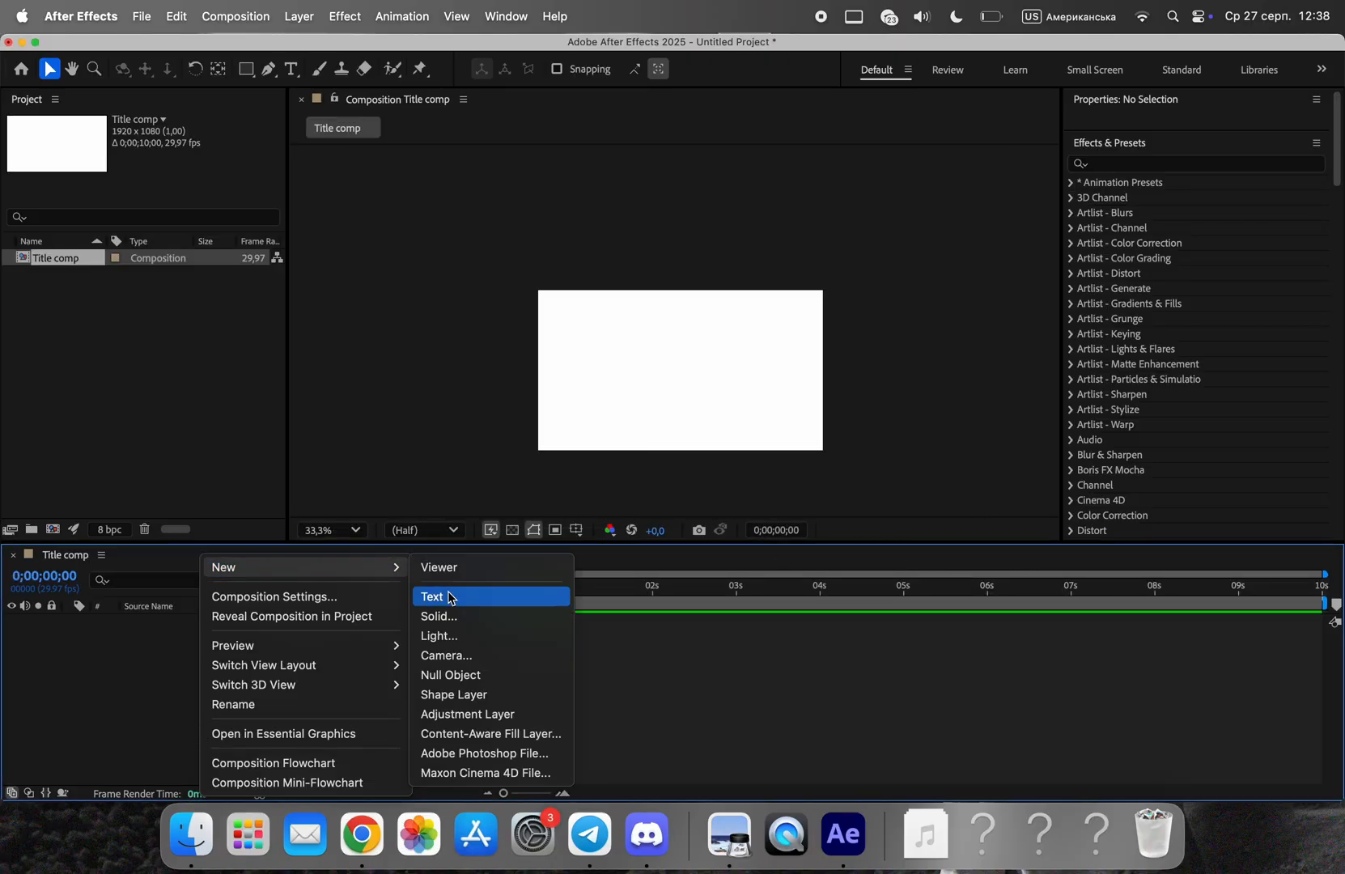
- Create a solid named Grid with the Grid effect, adjust its cell size, and dismiss the tip
click(439, 616)
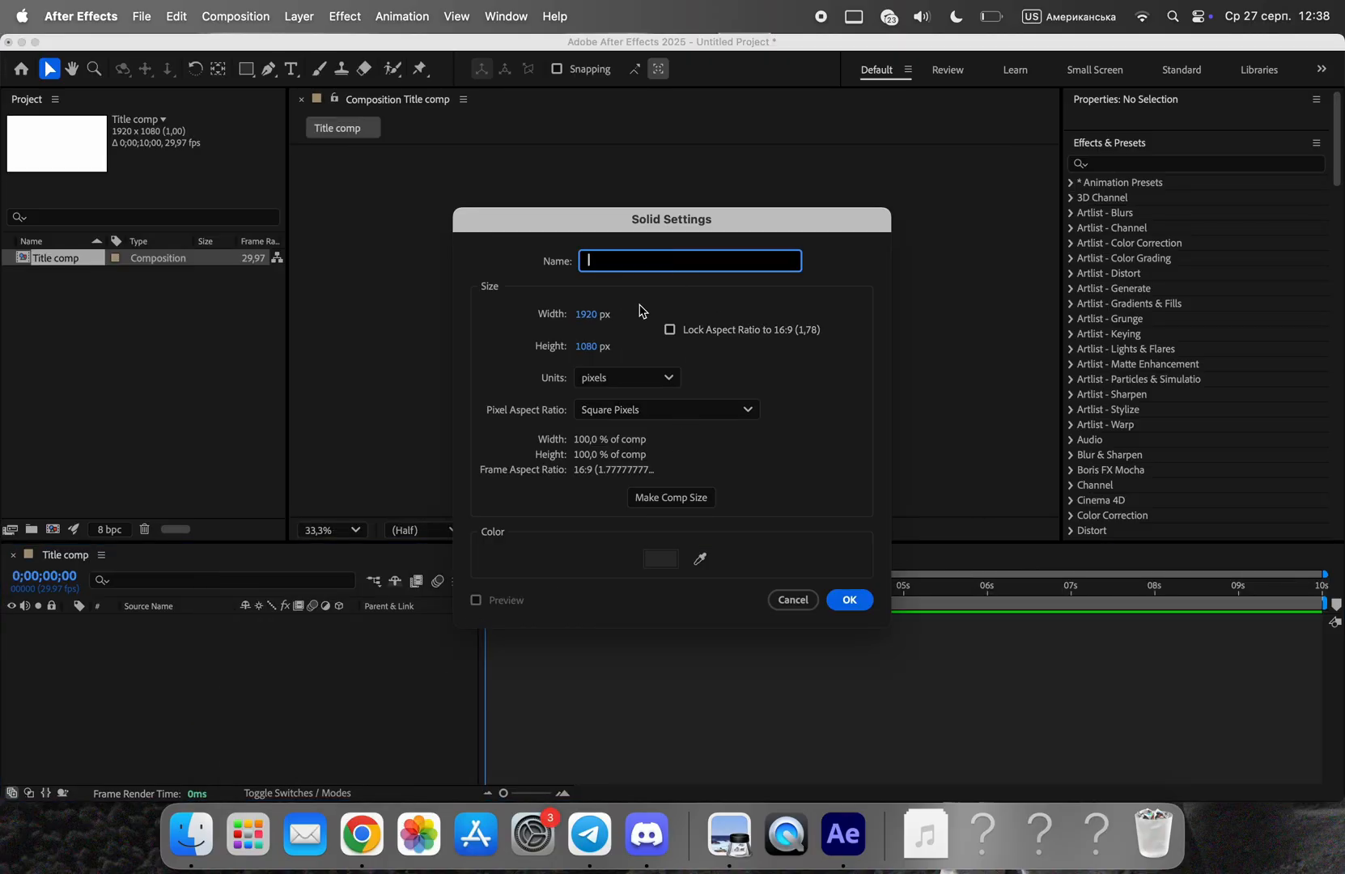
click(848, 600)
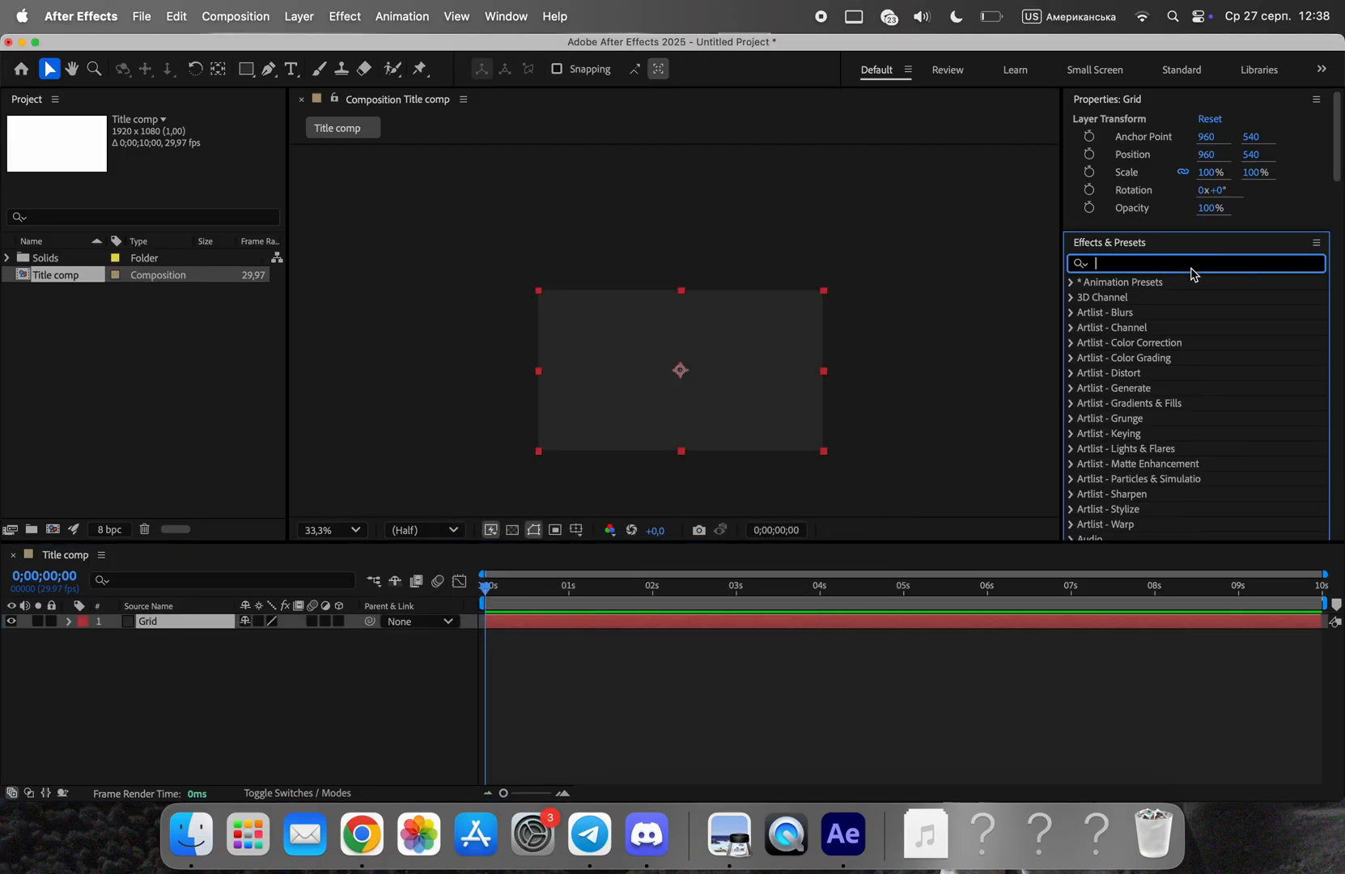
text(Grid)
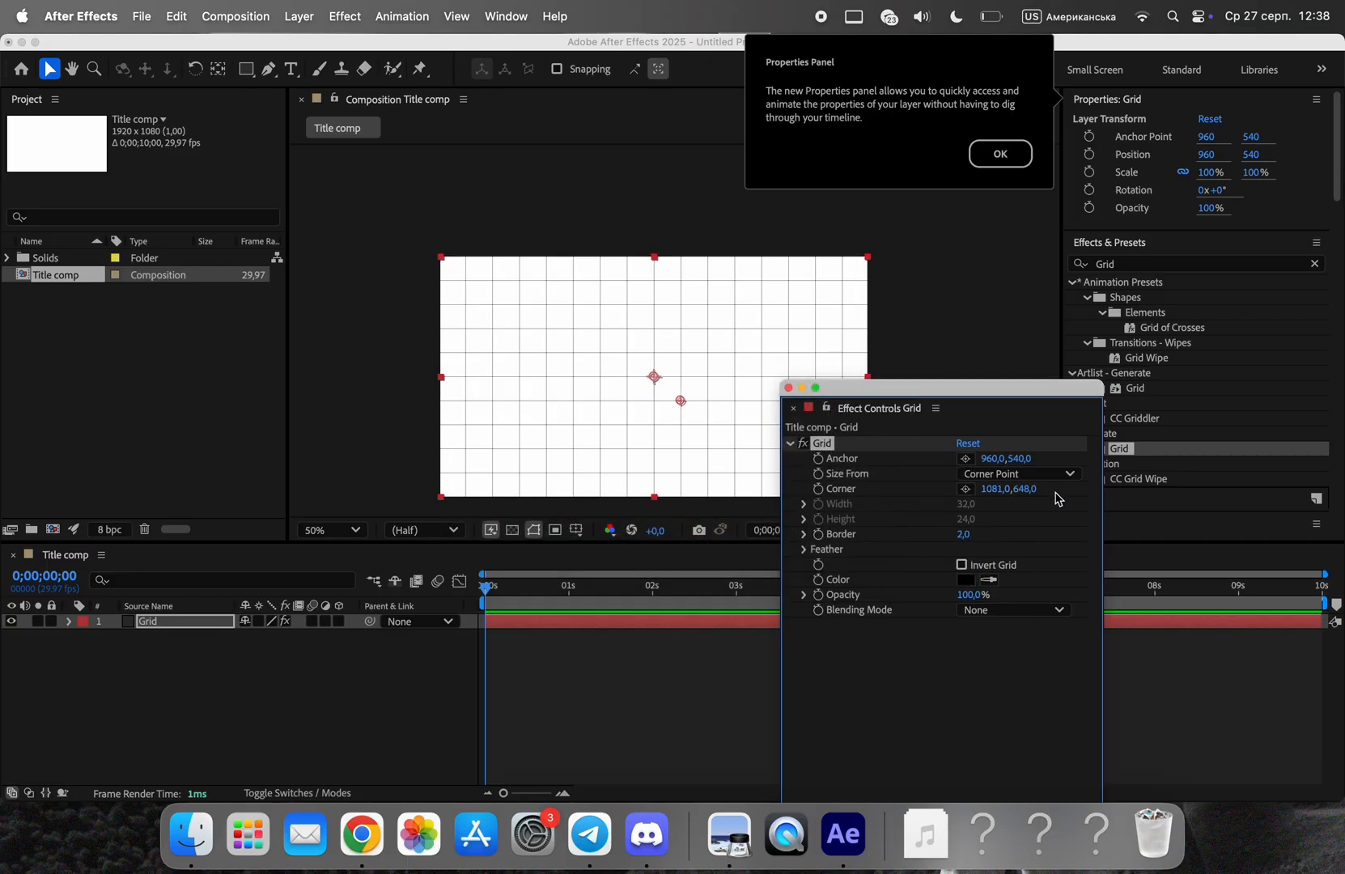
drag(680, 401, 661, 389)
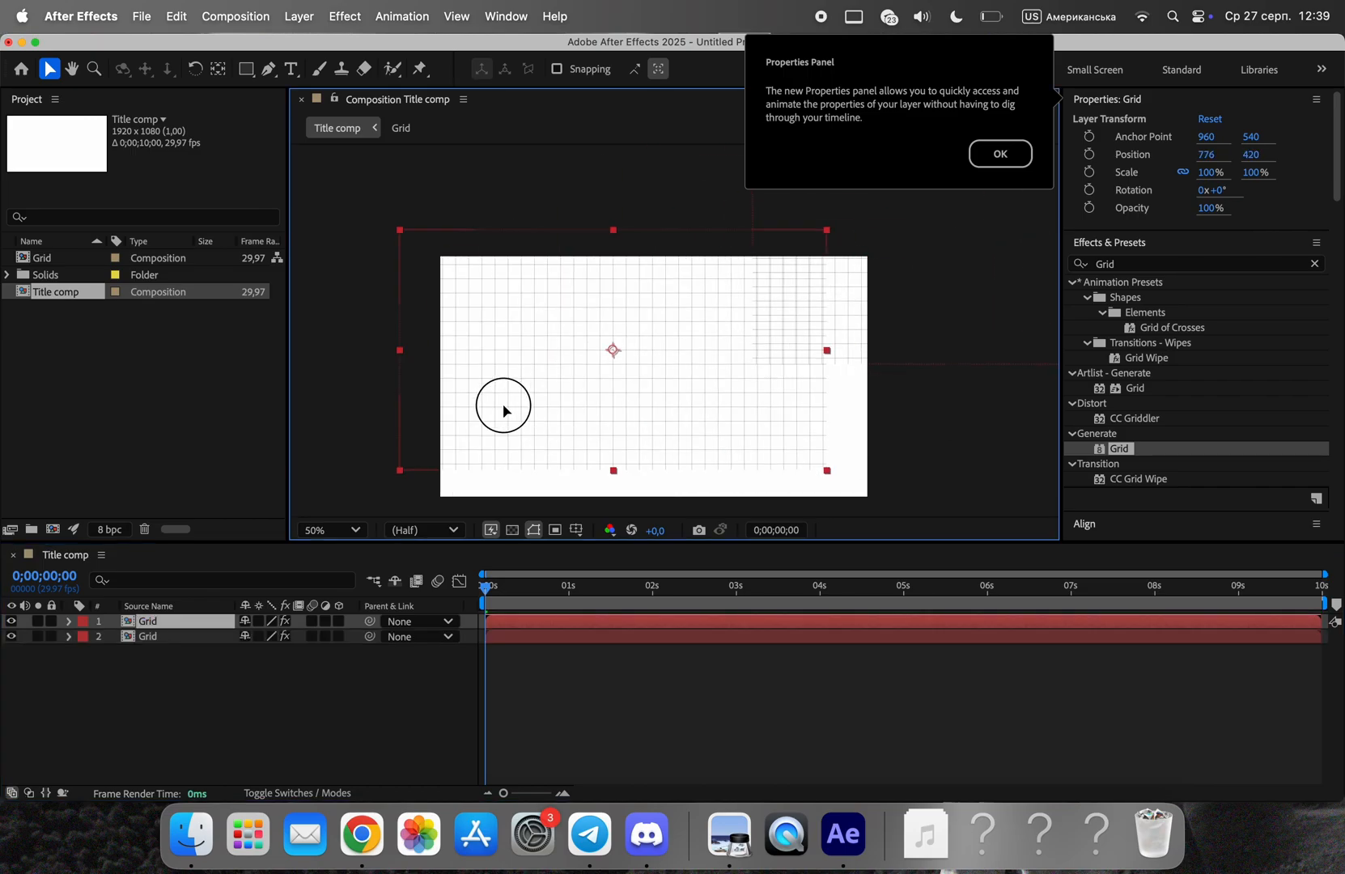
click(998, 154)
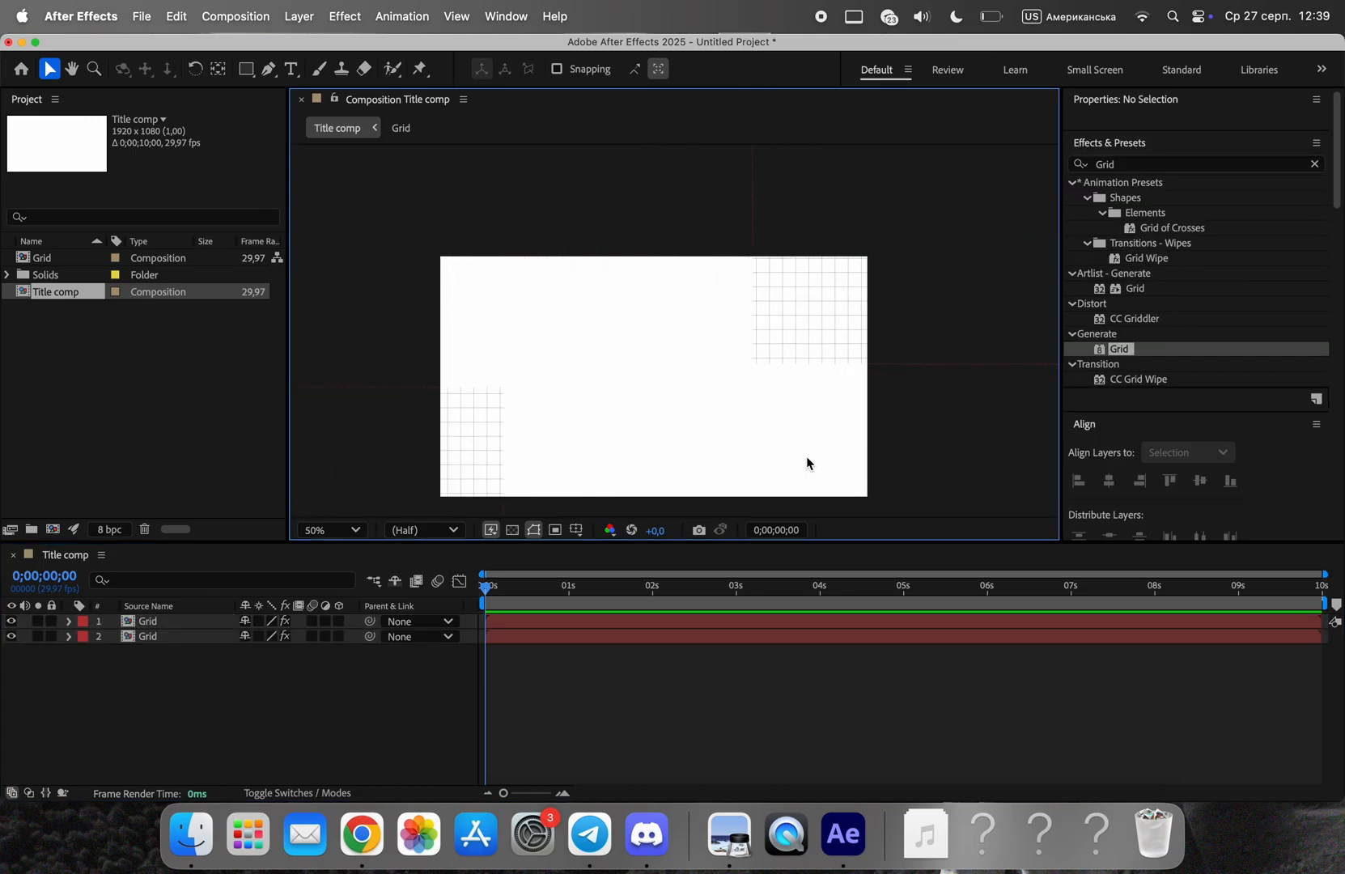
- Draw light blue rectangles and apply Turbulent Displace to roughen their edges
click(247, 69)
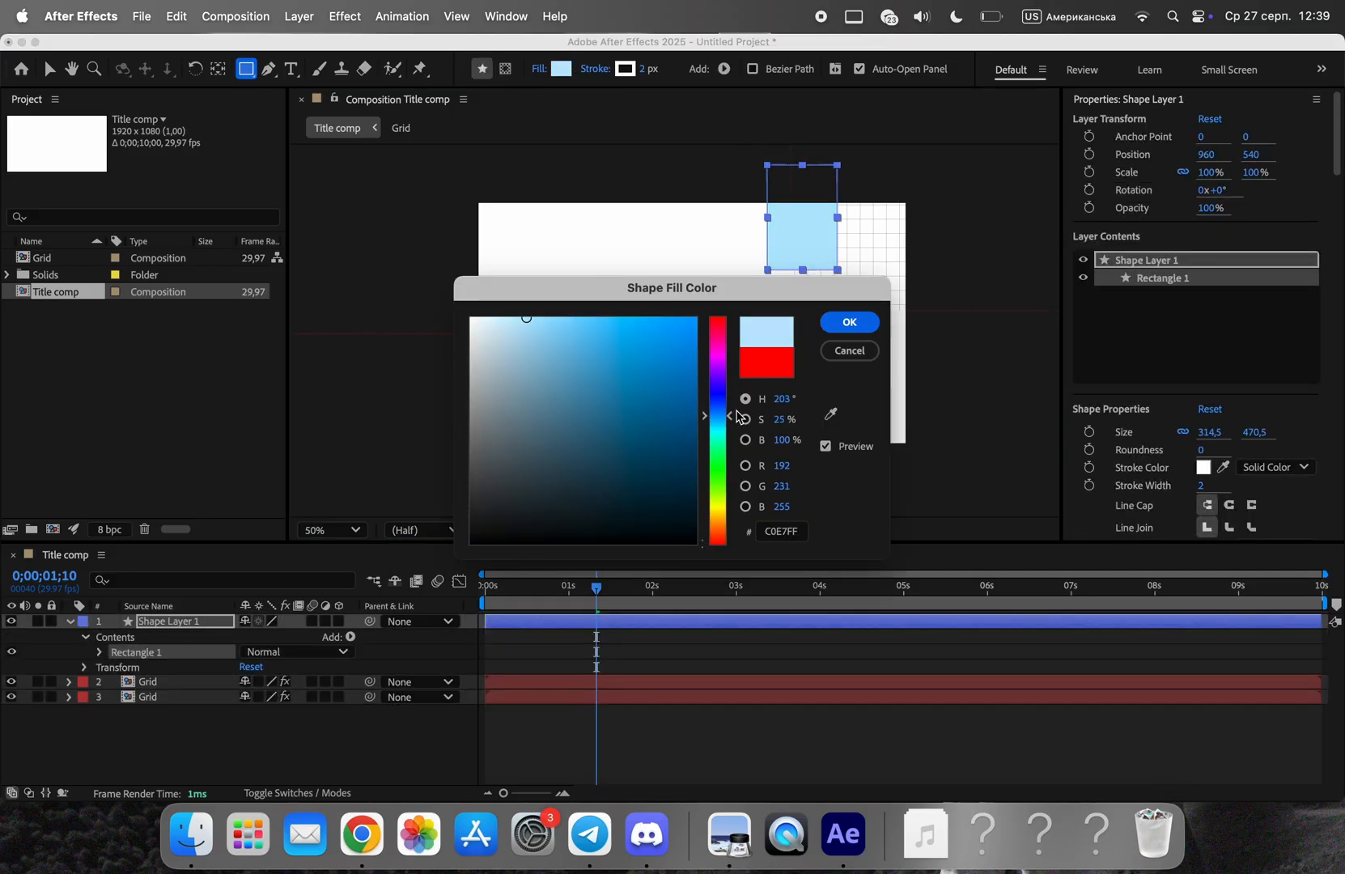
click(848, 321)
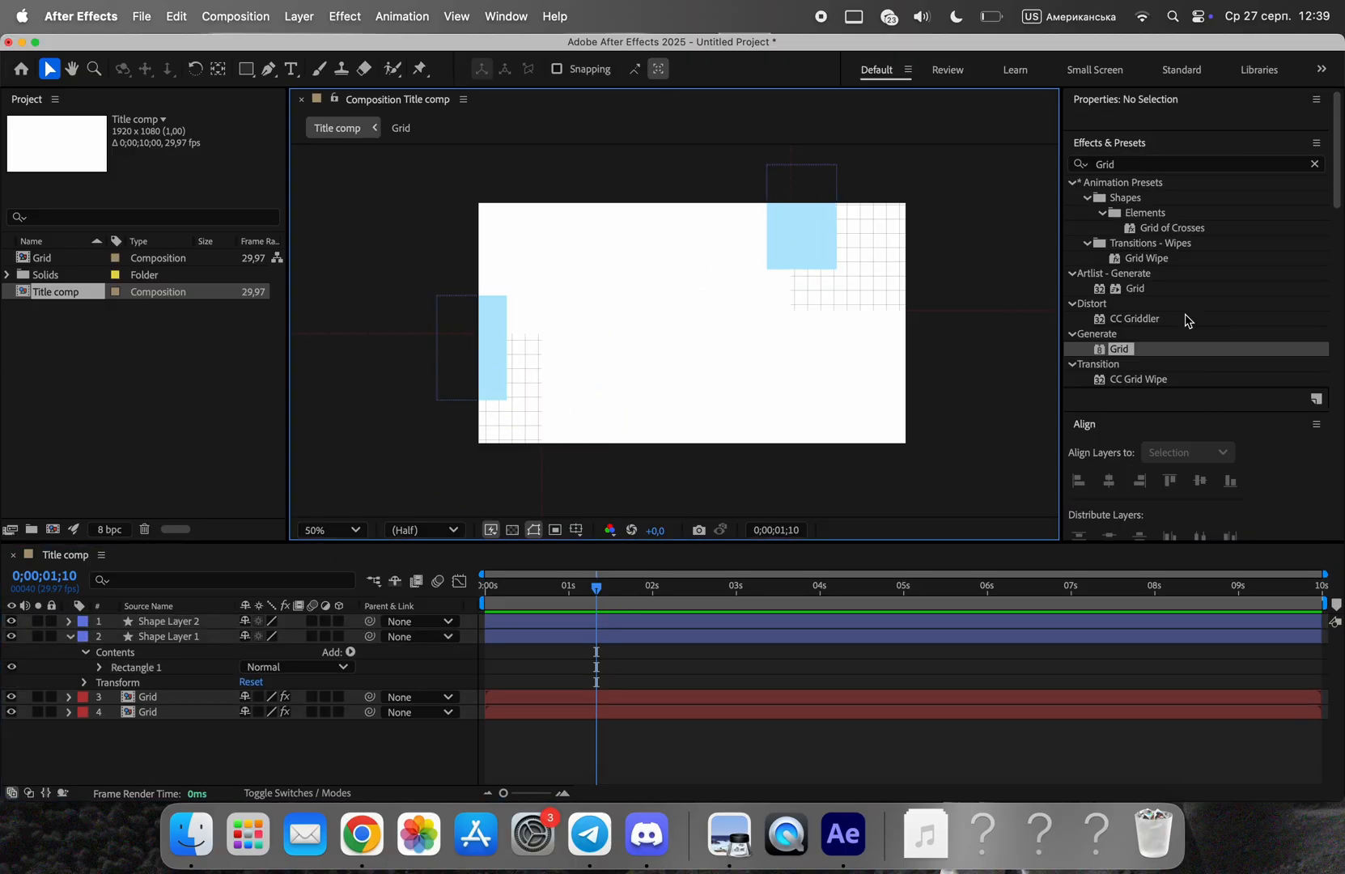
text(Turbulent)
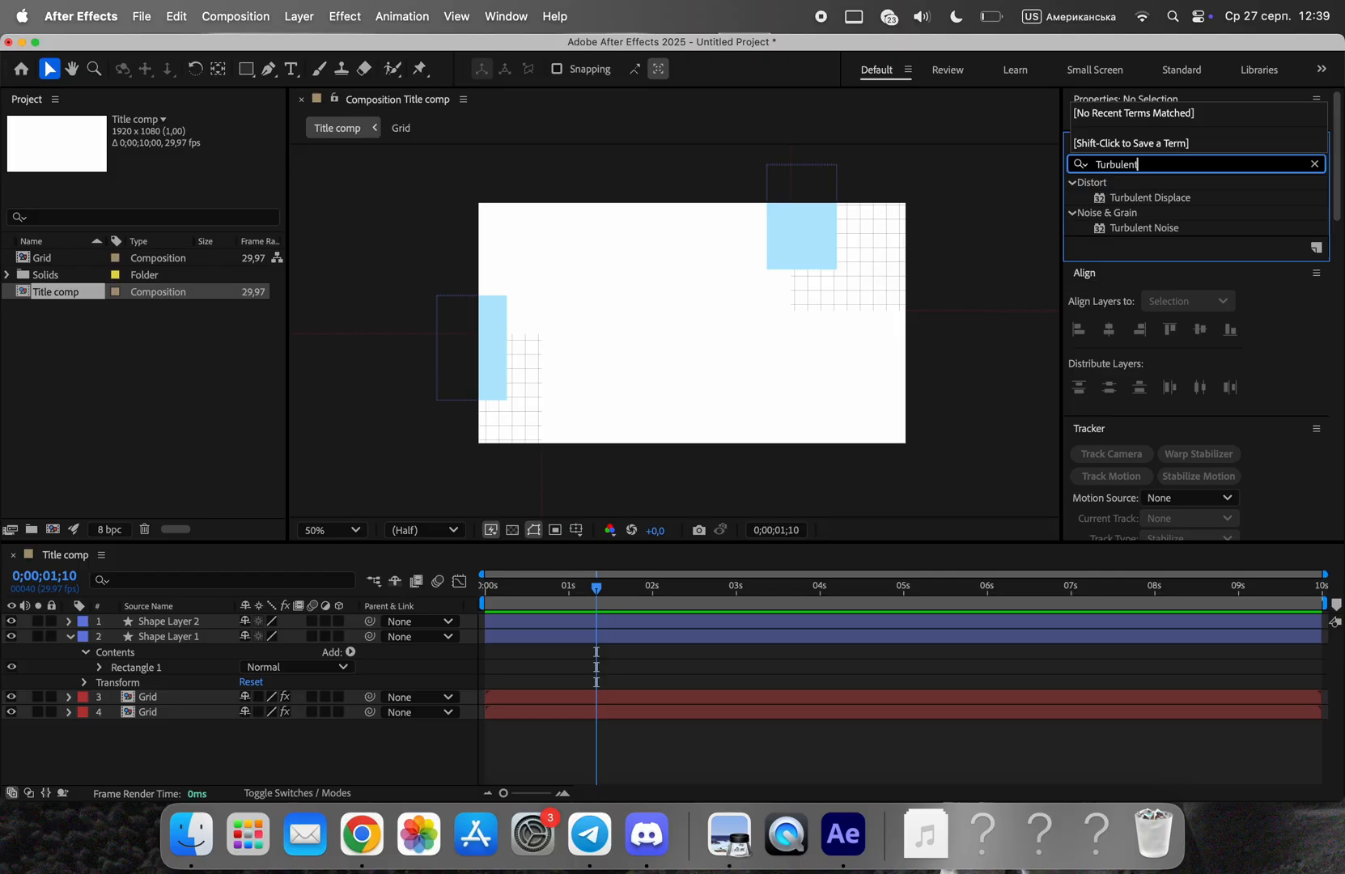
double_click(1150, 197)
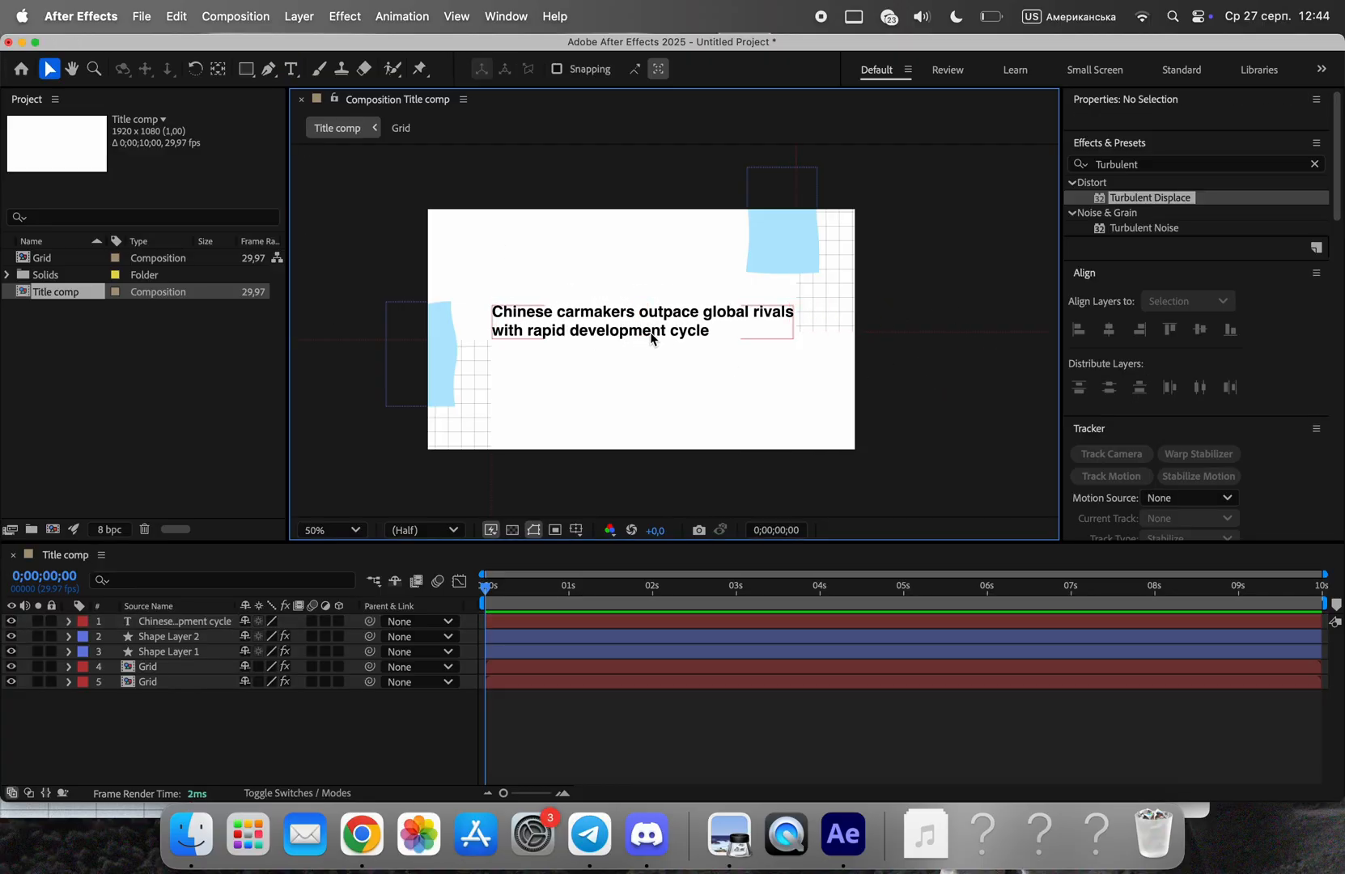
- Shrink the Reuters logo and position it above the headline
click(358, 398)
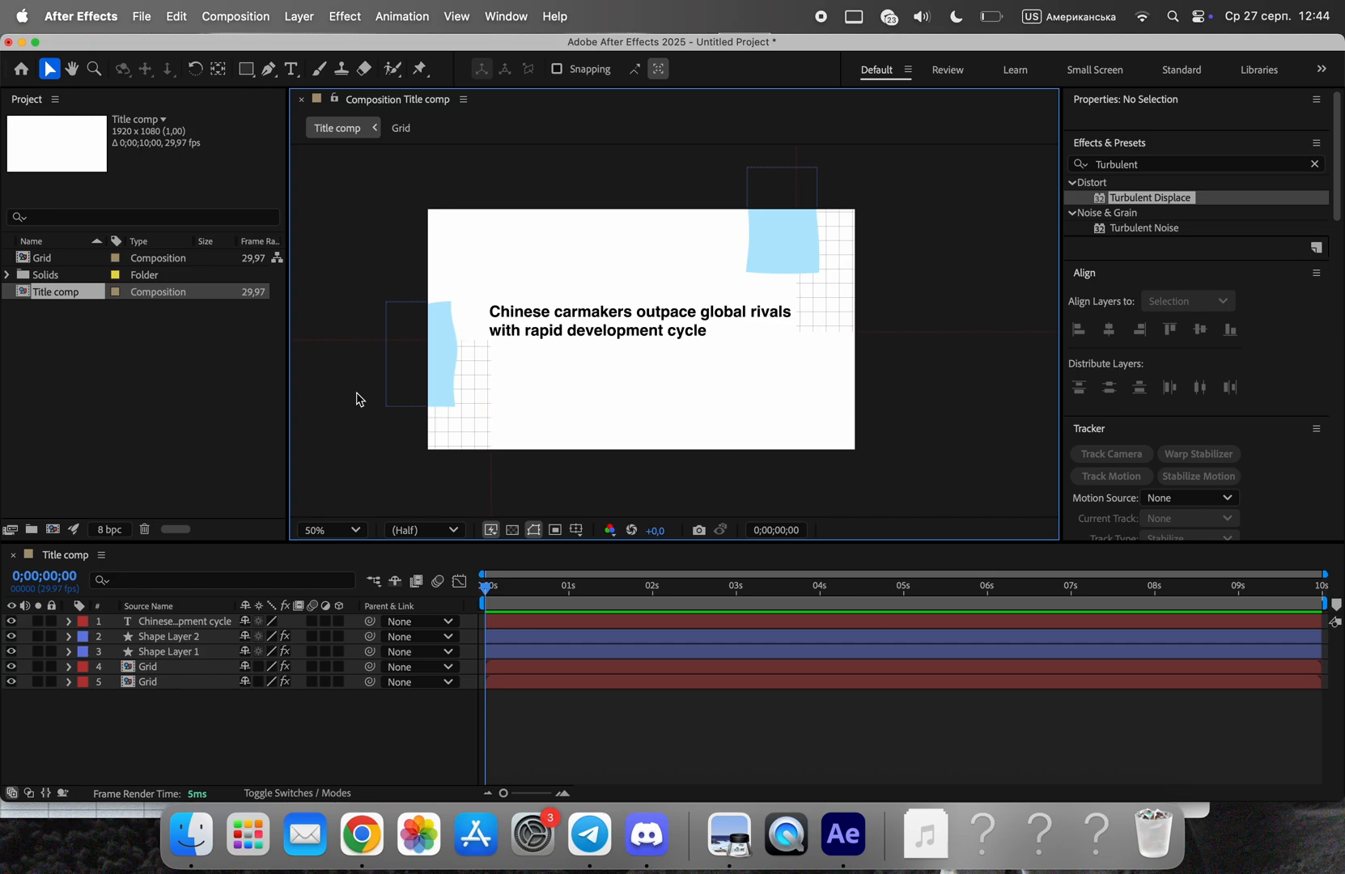
mouse_move(842, 833)
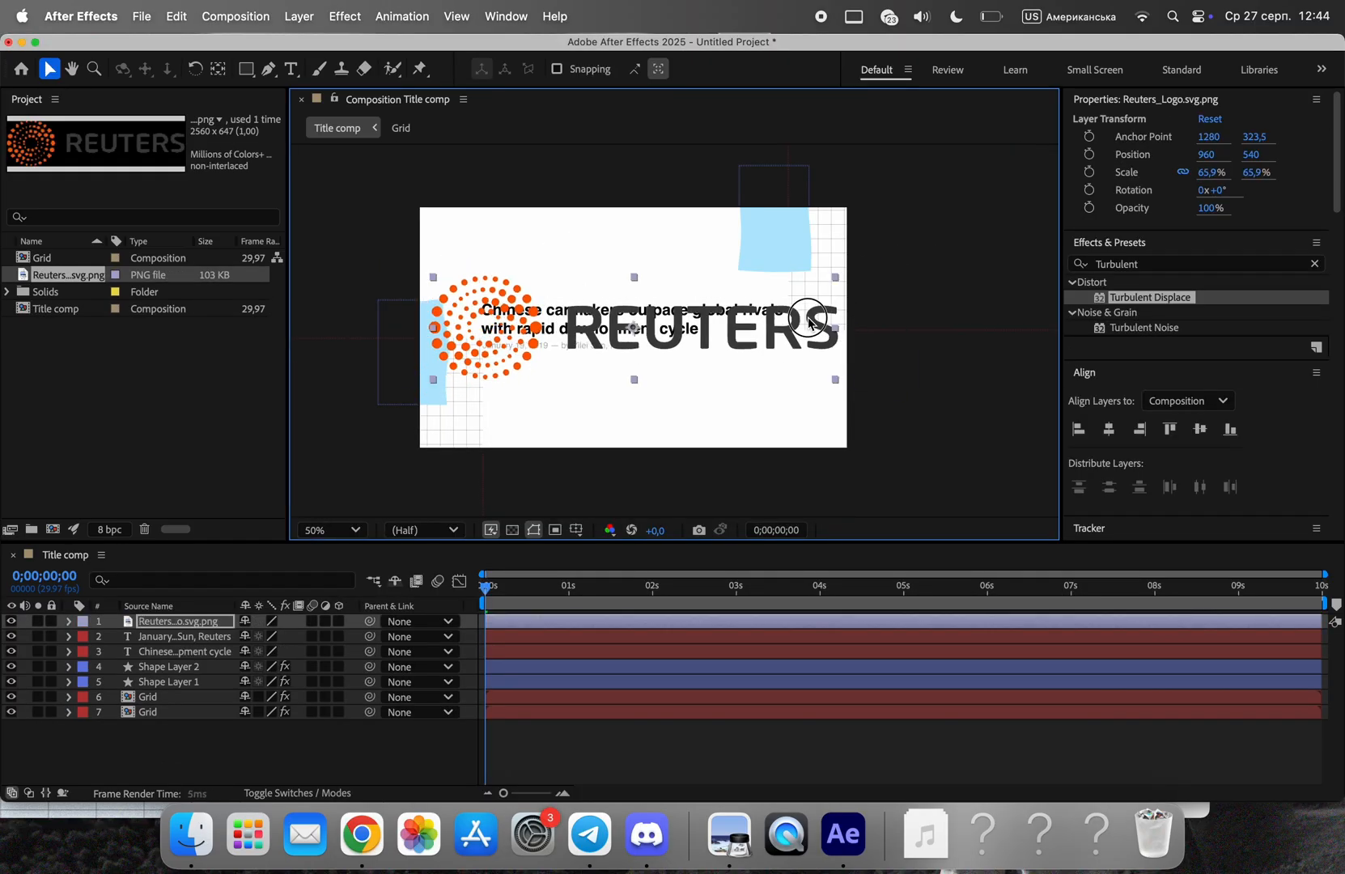
drag(811, 316, 571, 270)
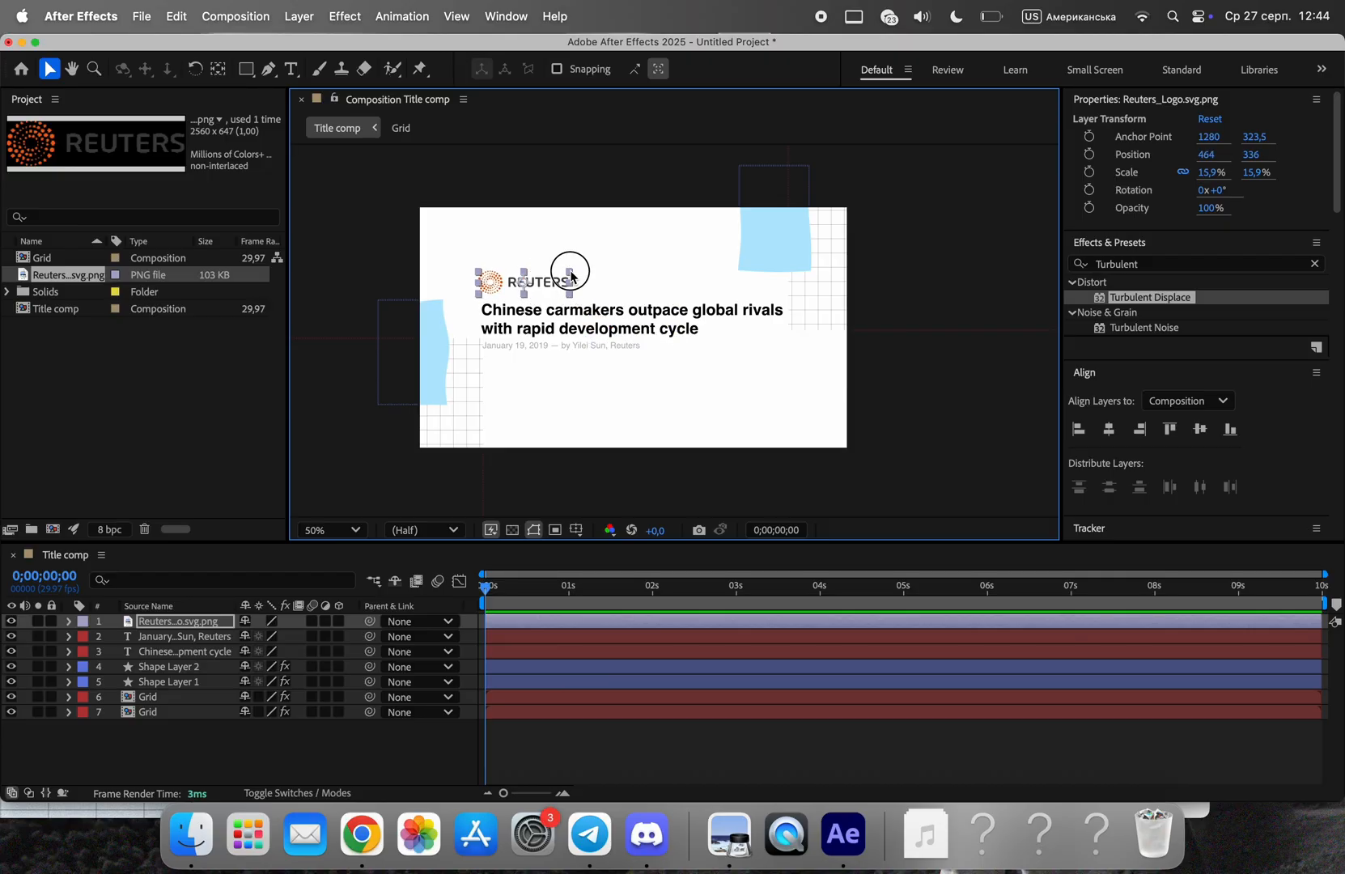
click(183, 635)
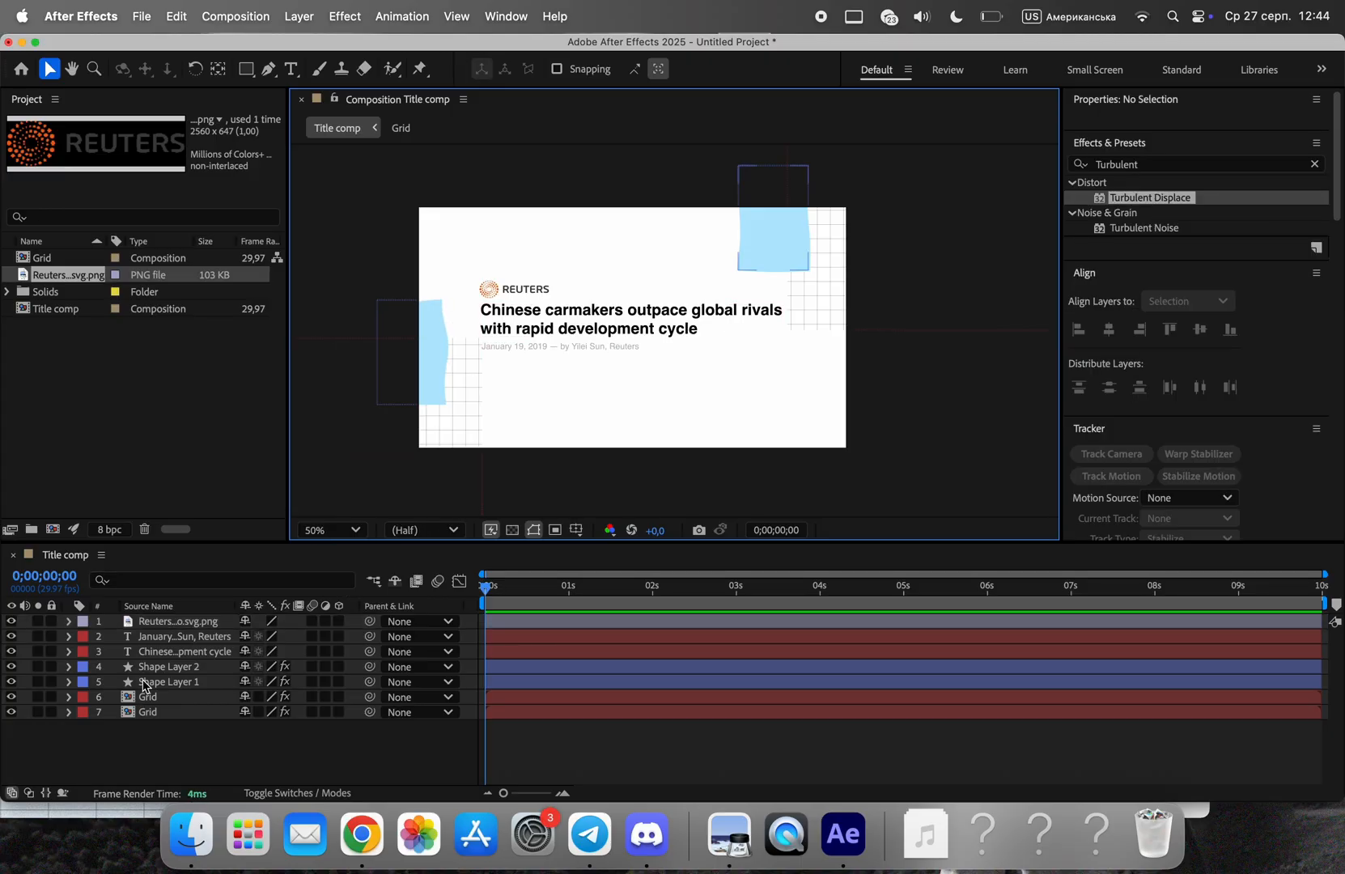
- Pre-compose the logo, headline and date into a 'Text' composition and open it
right_click(175, 636)
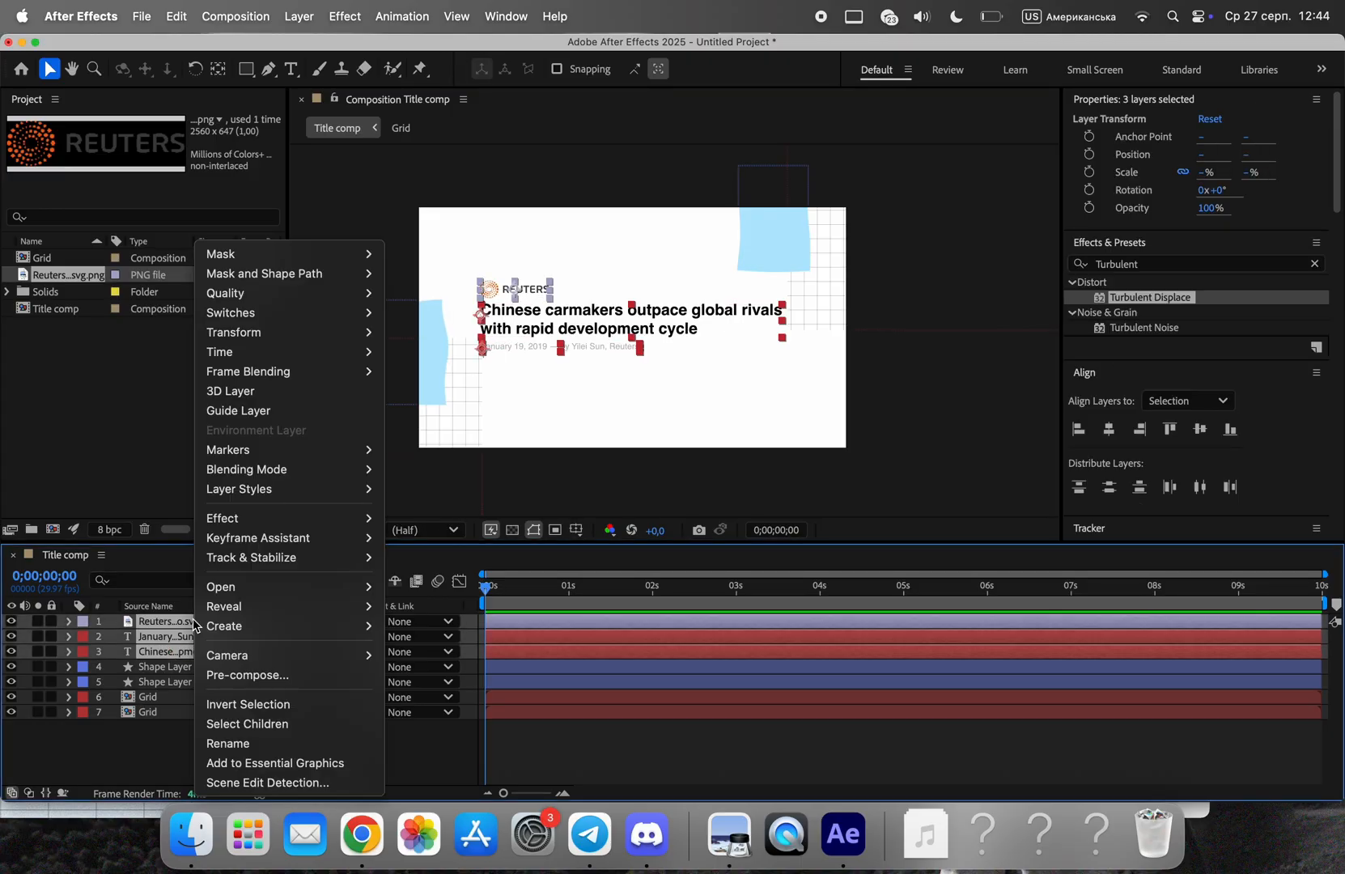
click(247, 678)
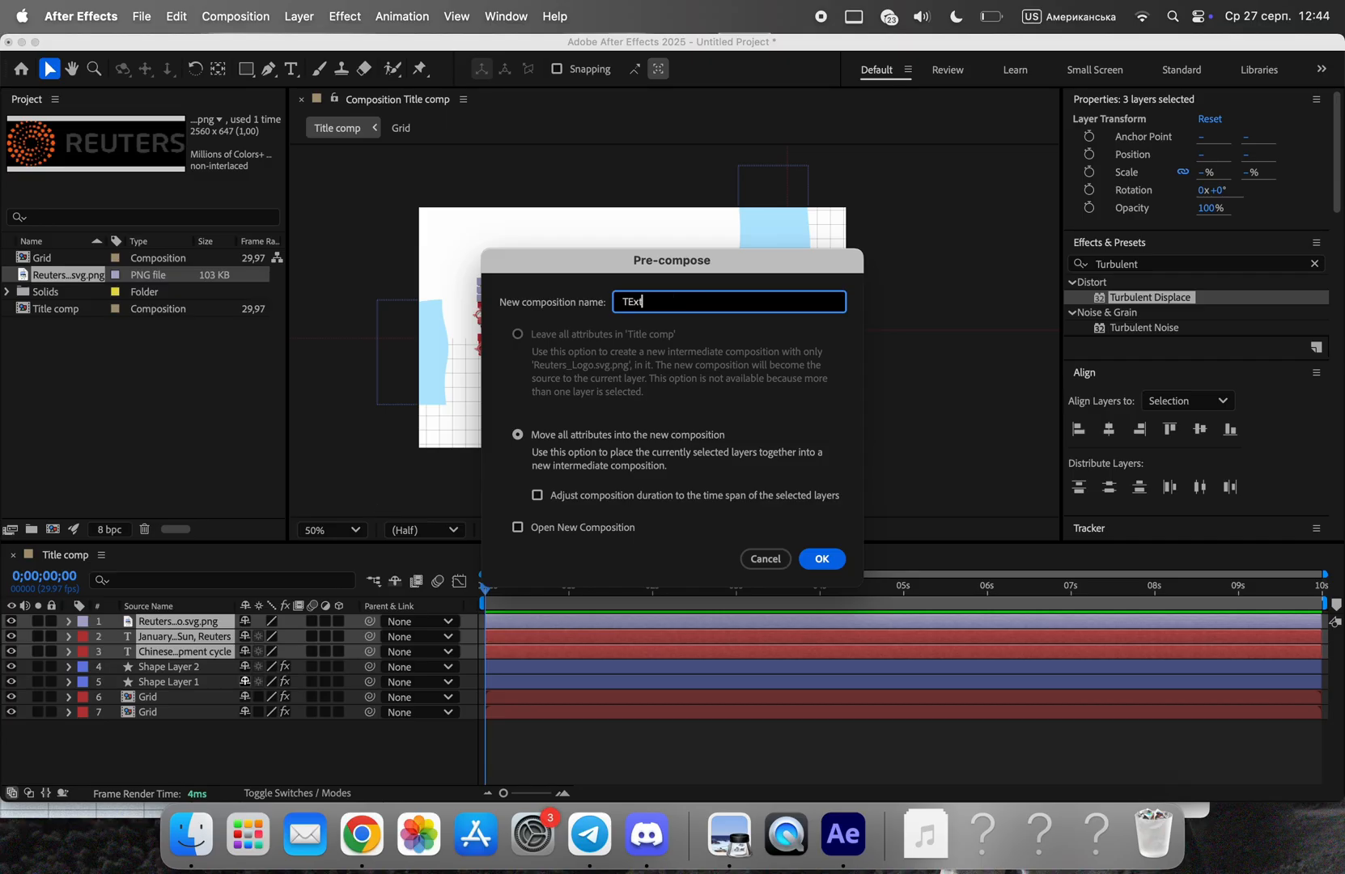
click(820, 559)
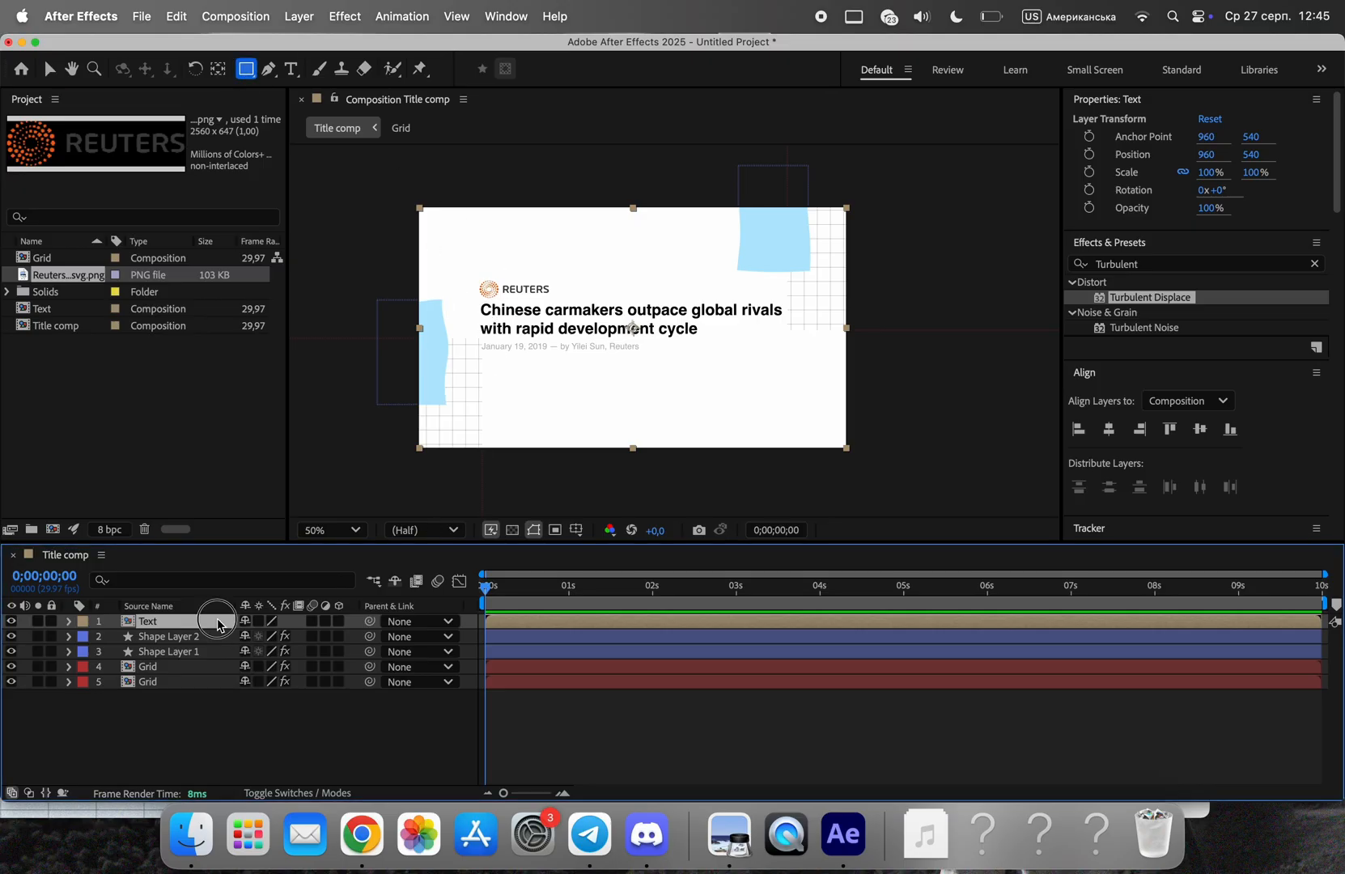
double_click(49, 308)
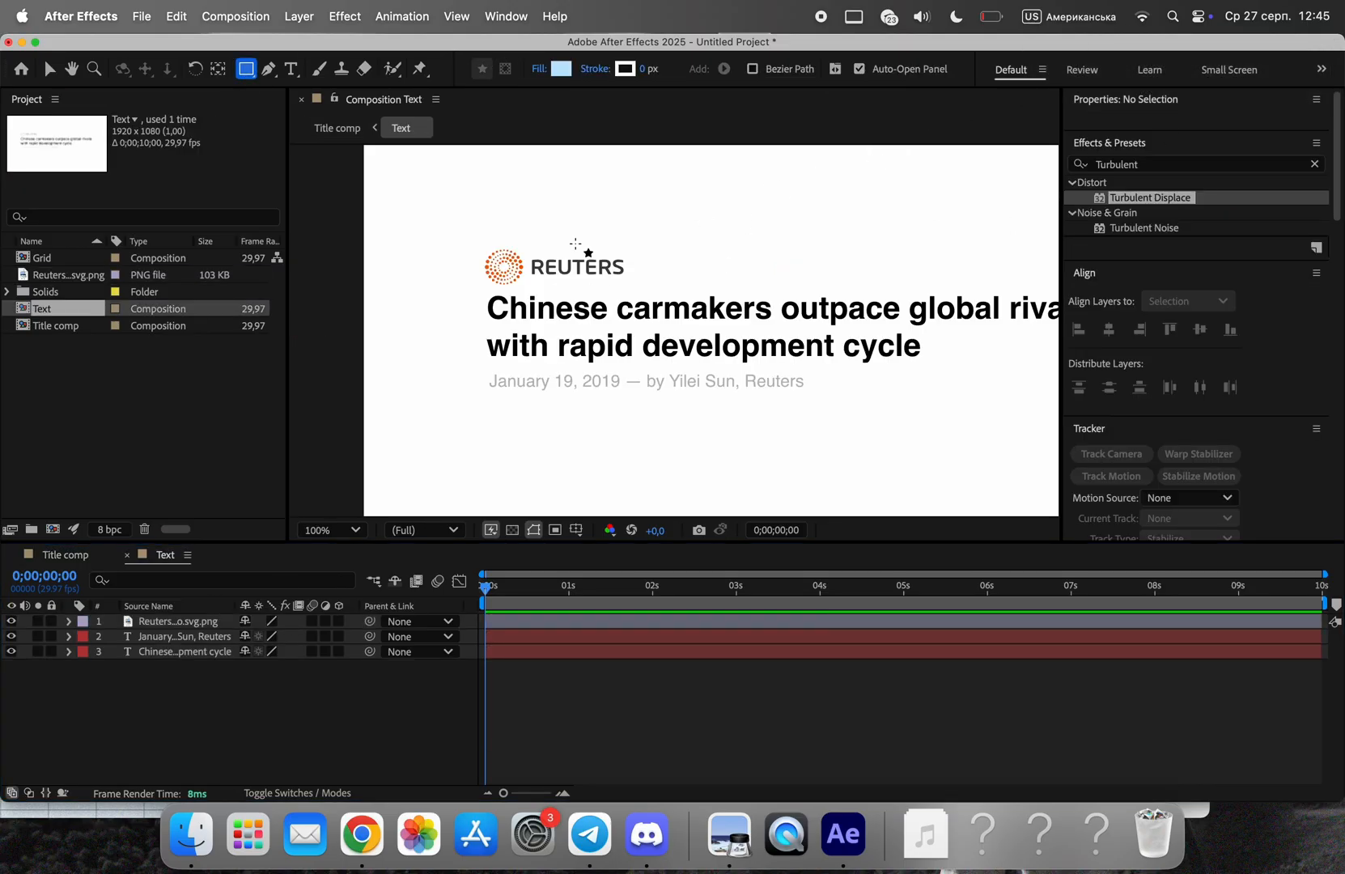
- Draw a yellow highlight bar over the first headline line and set a Scale keyframe
drag(486, 296, 1009, 321)
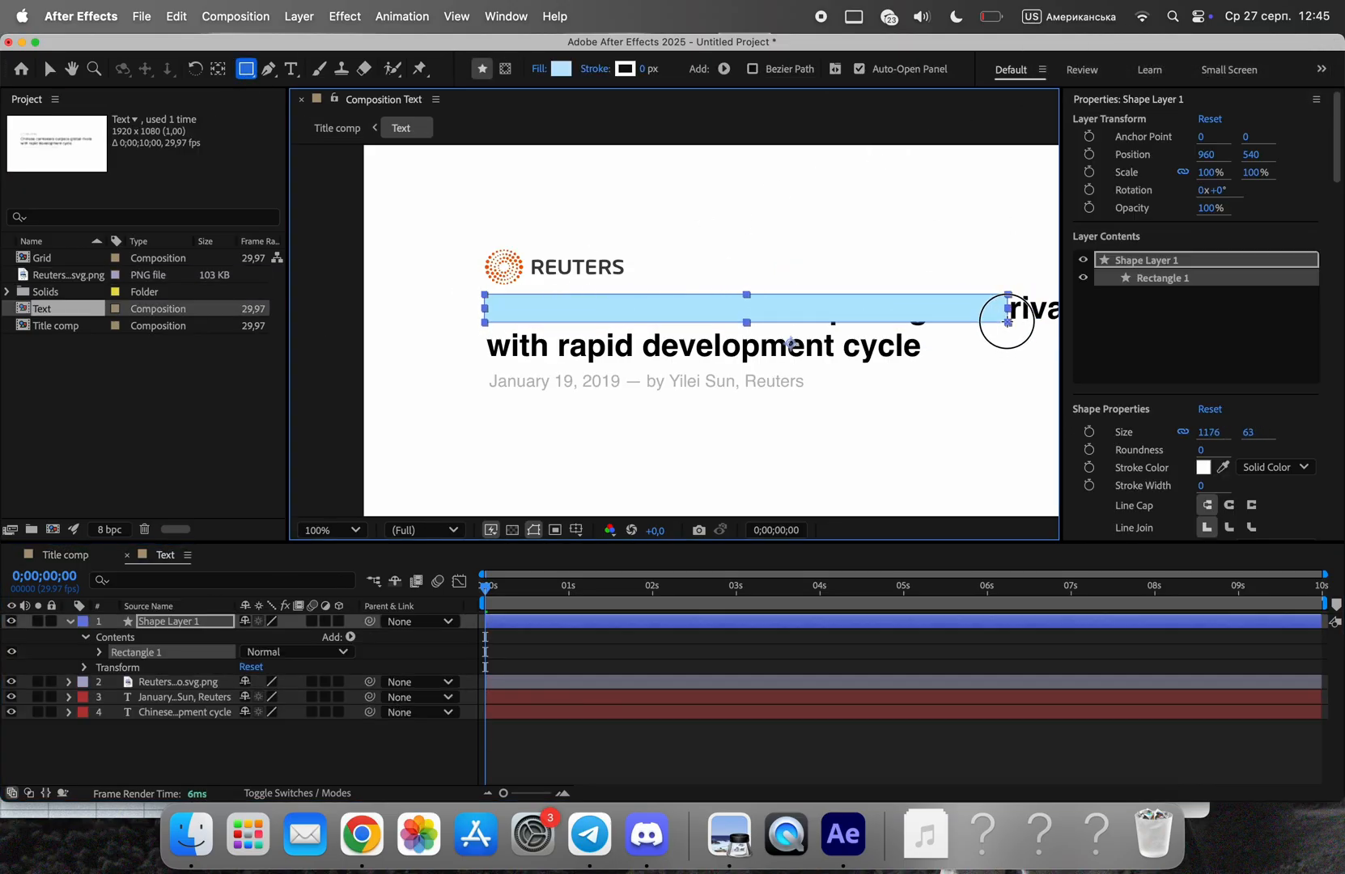
click(561, 69)
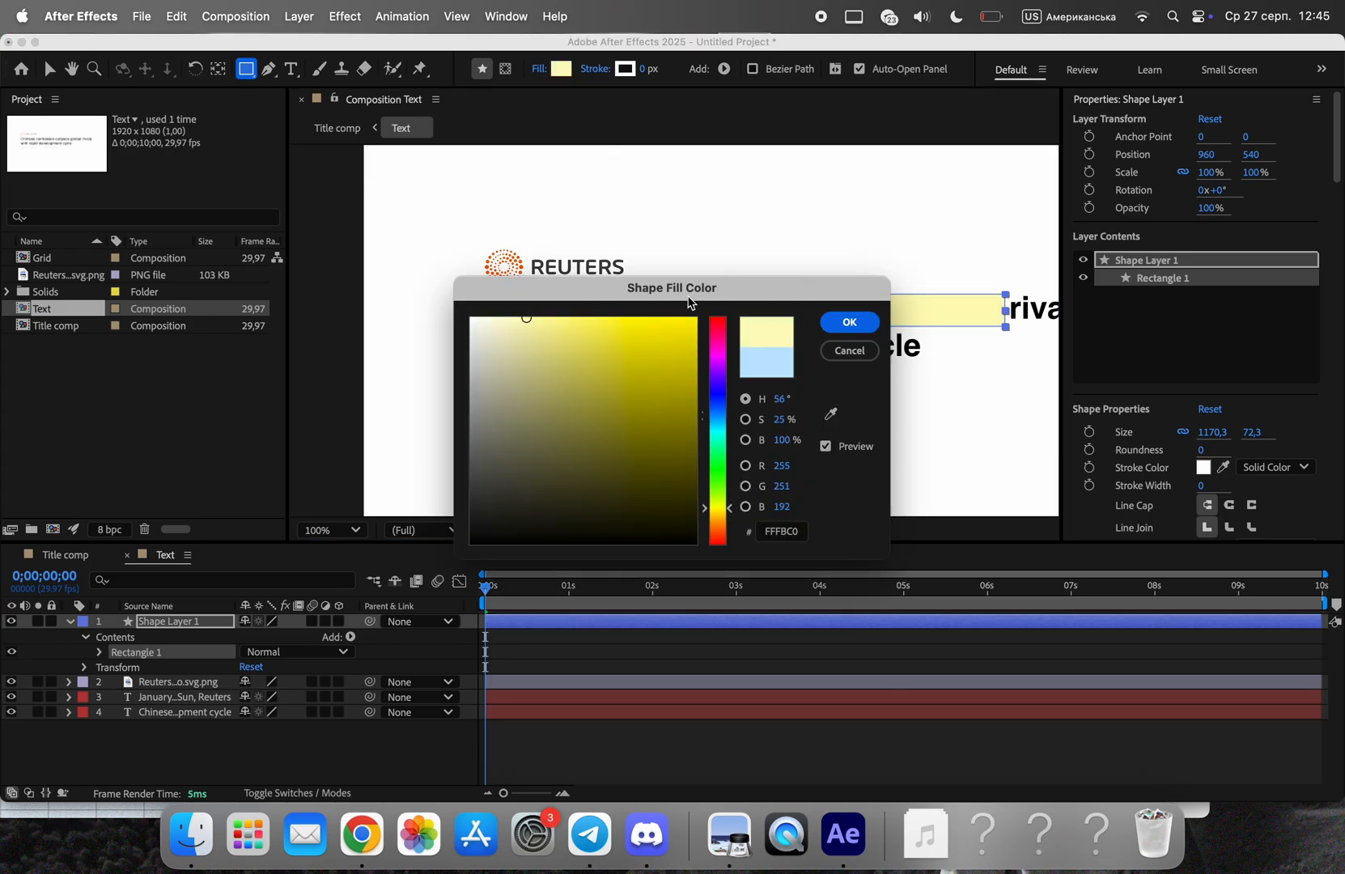
click(847, 321)
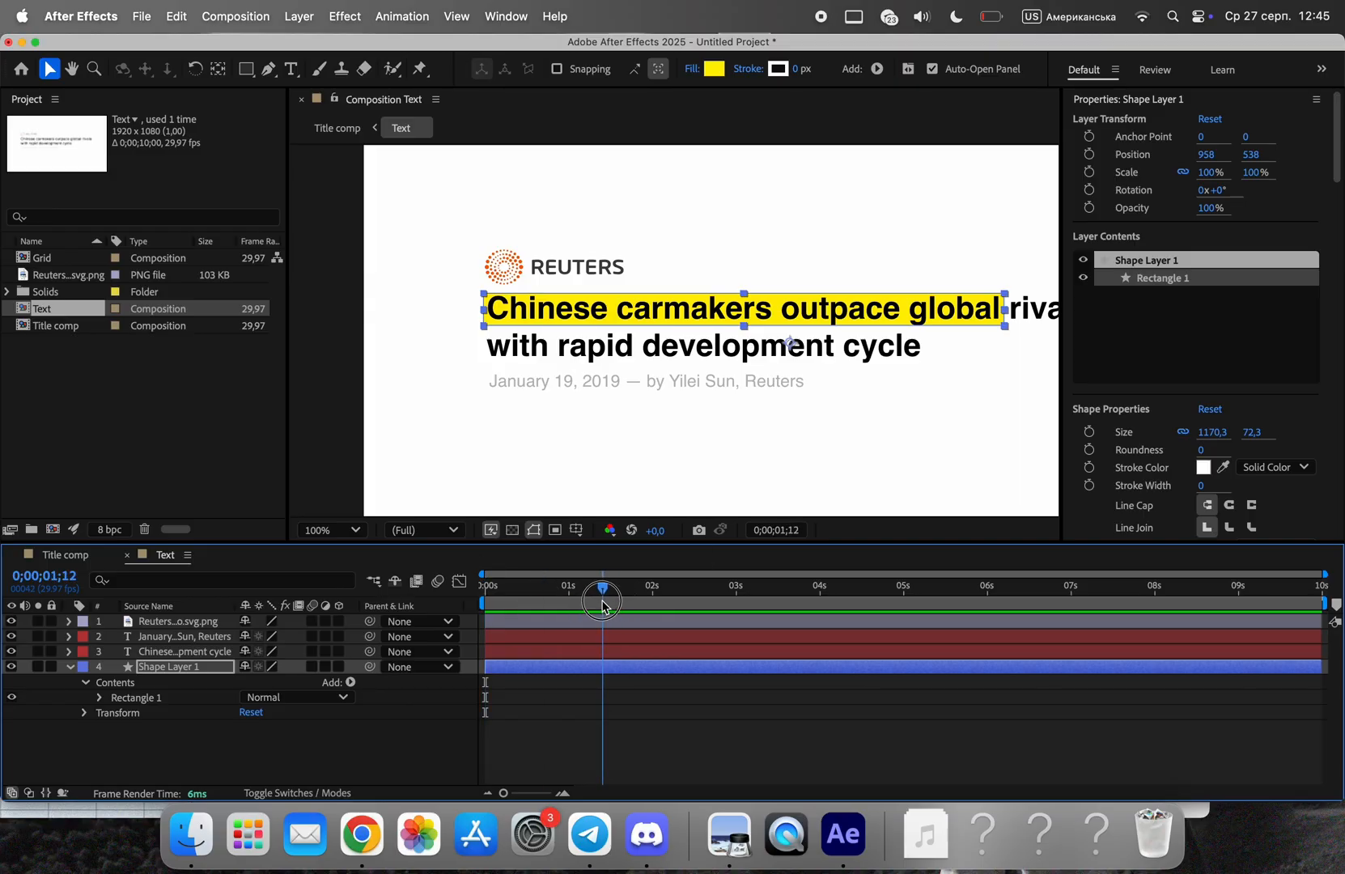
click(99, 713)
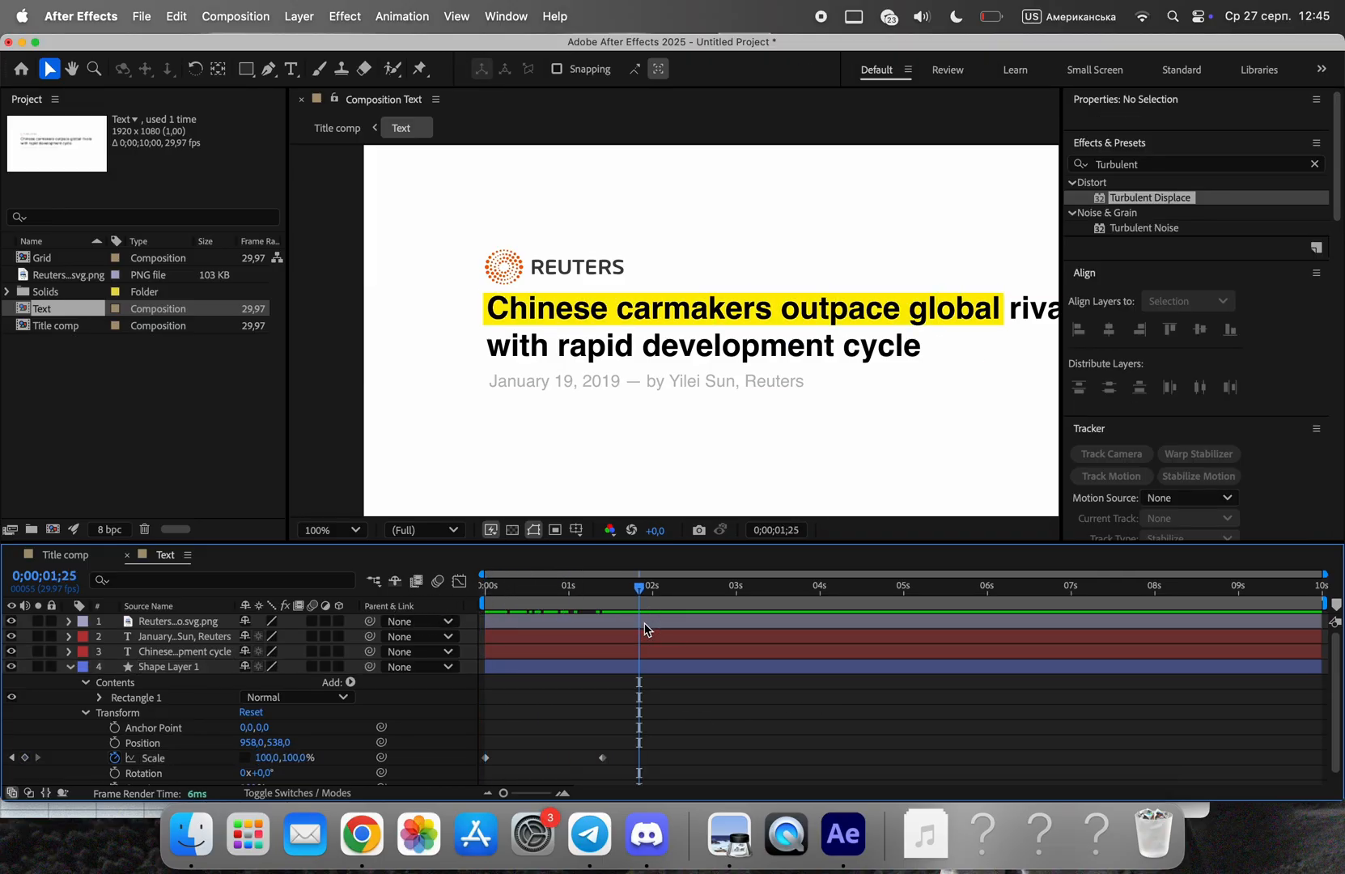
click(218, 69)
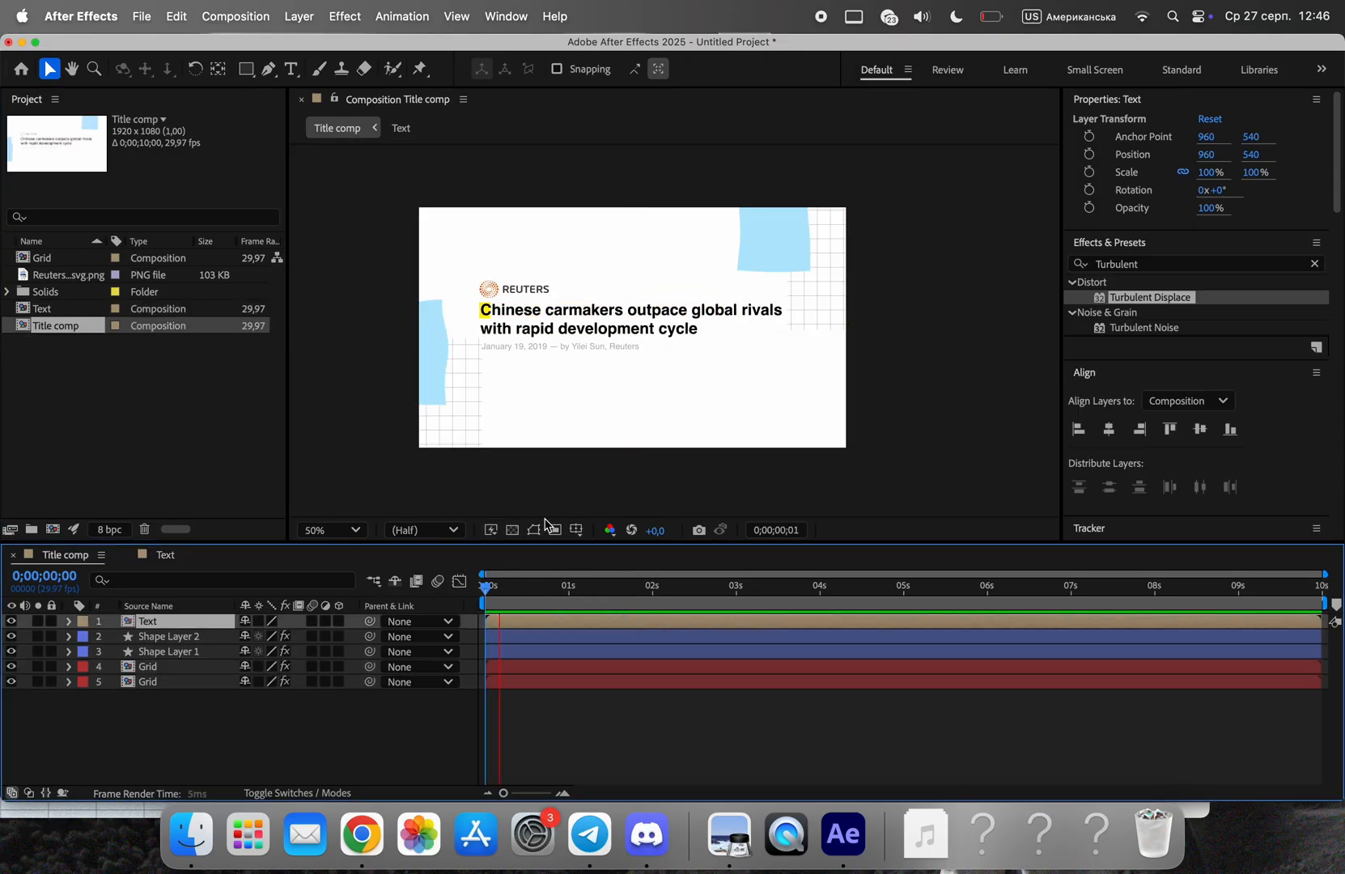
- Deselect the Text layer in Title comp after previewing the highlight
click(645, 586)
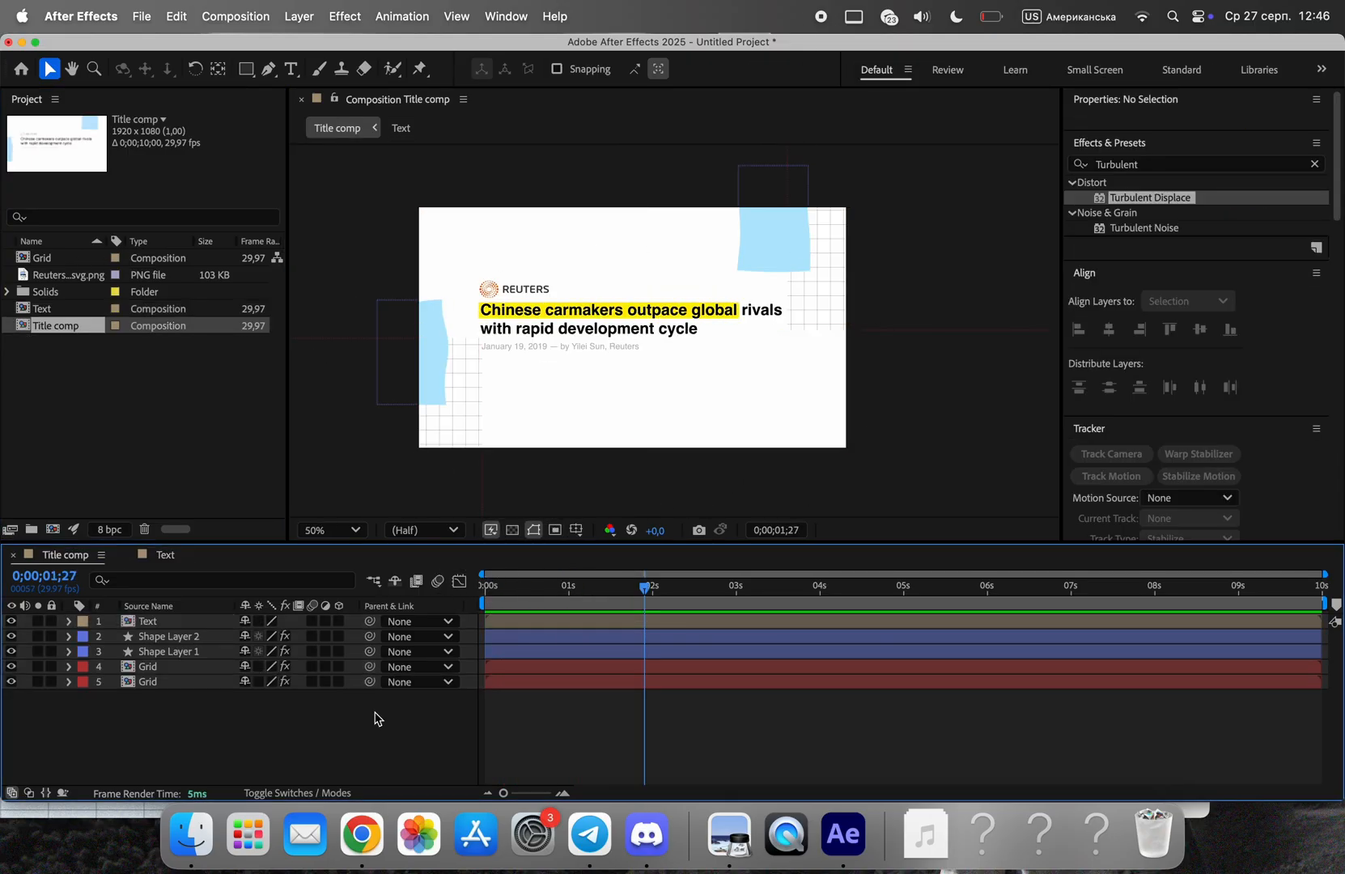
- Add a new camera layer to Title comp and dismiss the 3D bins notice
right_click(377, 719)
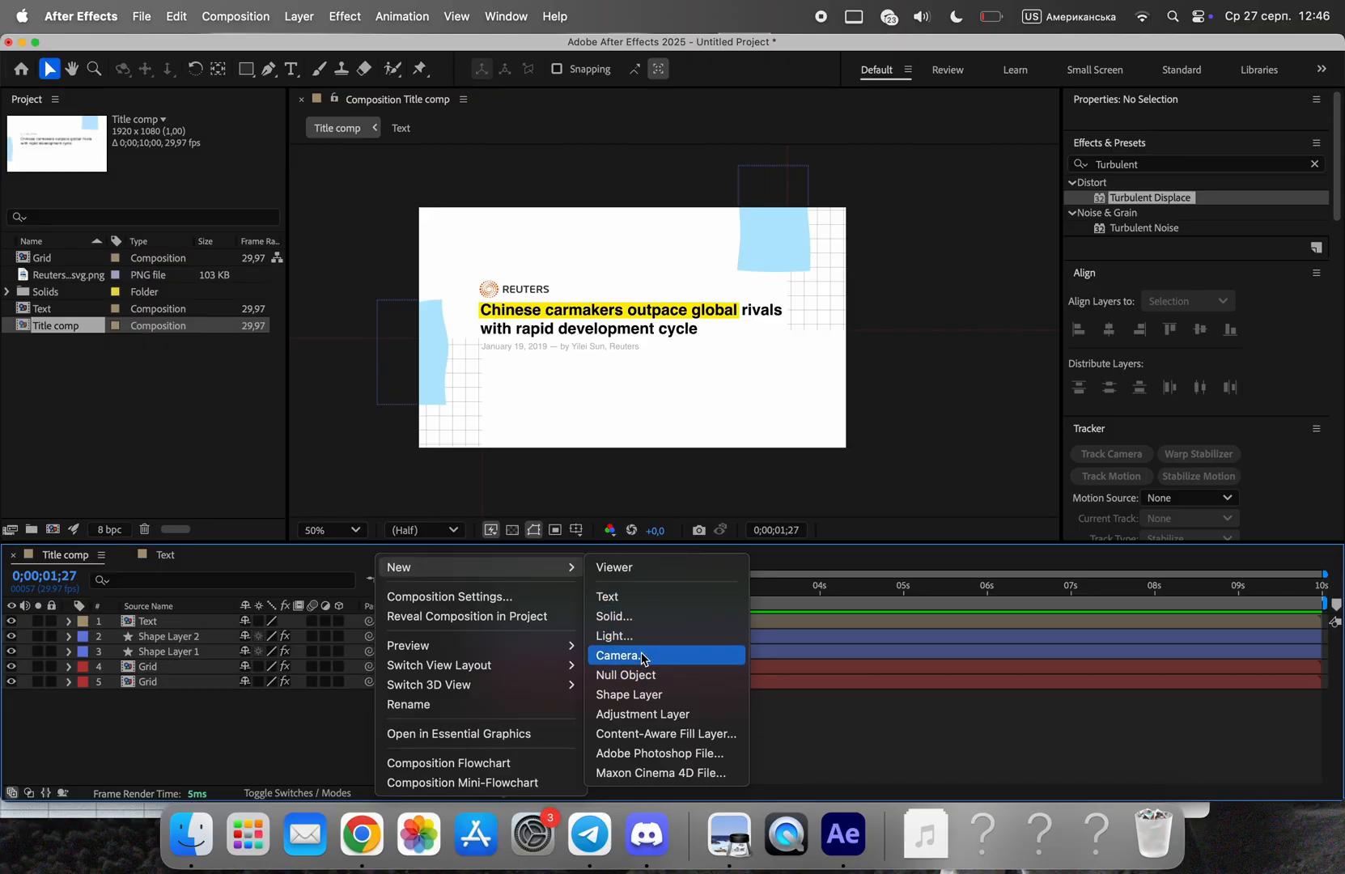
click(618, 656)
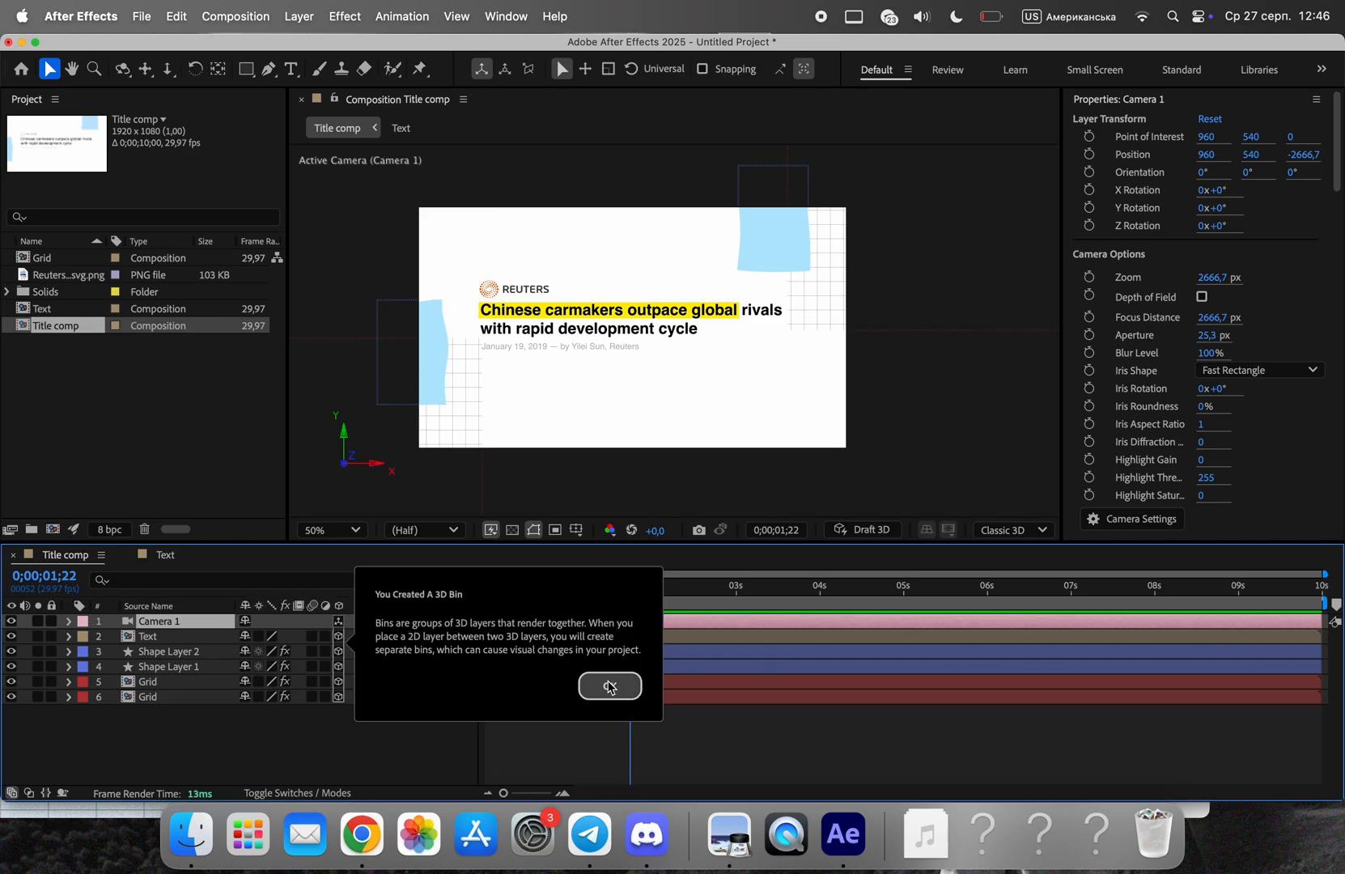
click(610, 685)
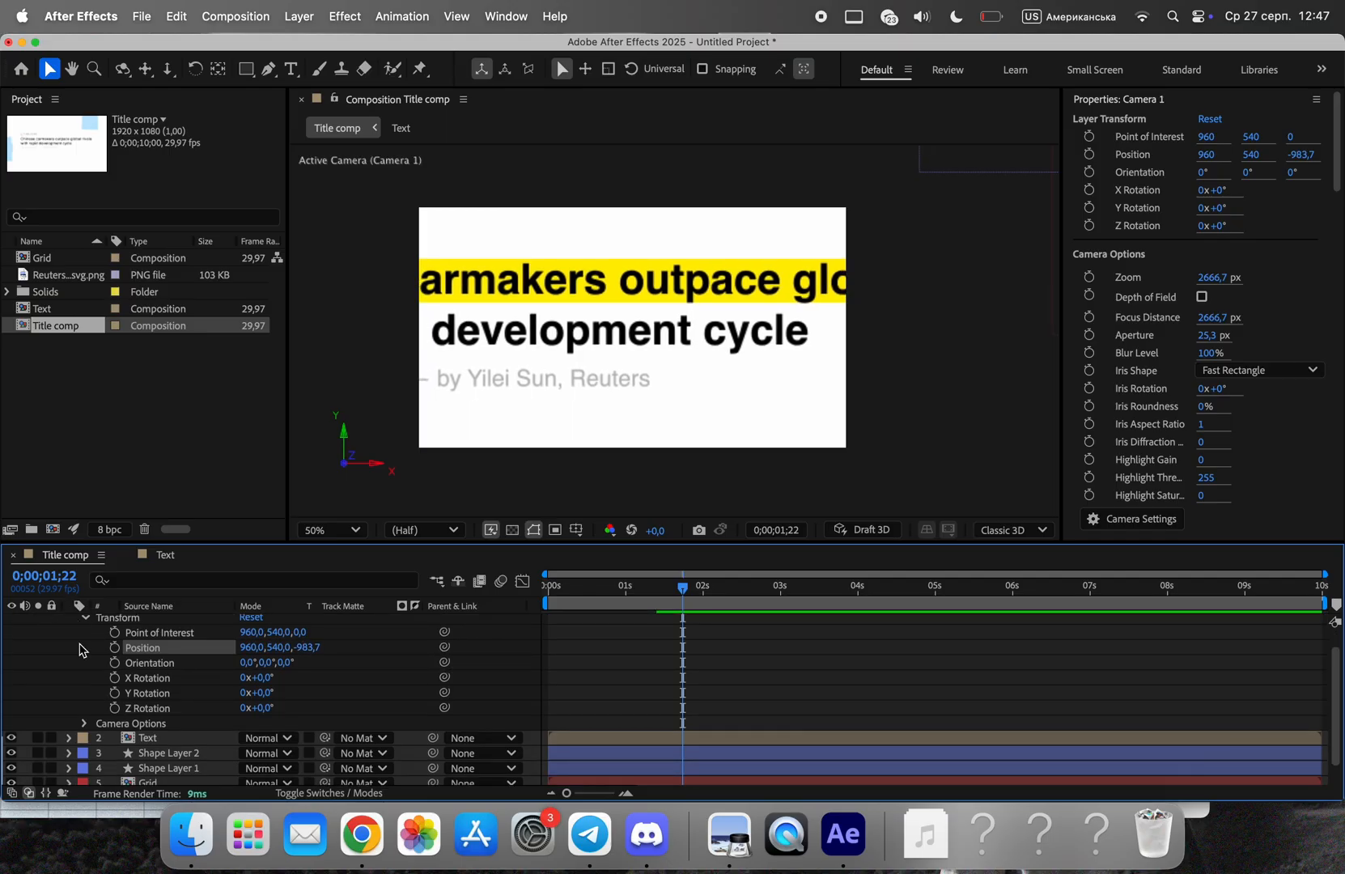
- Add a Null Object layer to Title comp to drive the camera
right_click(112, 627)
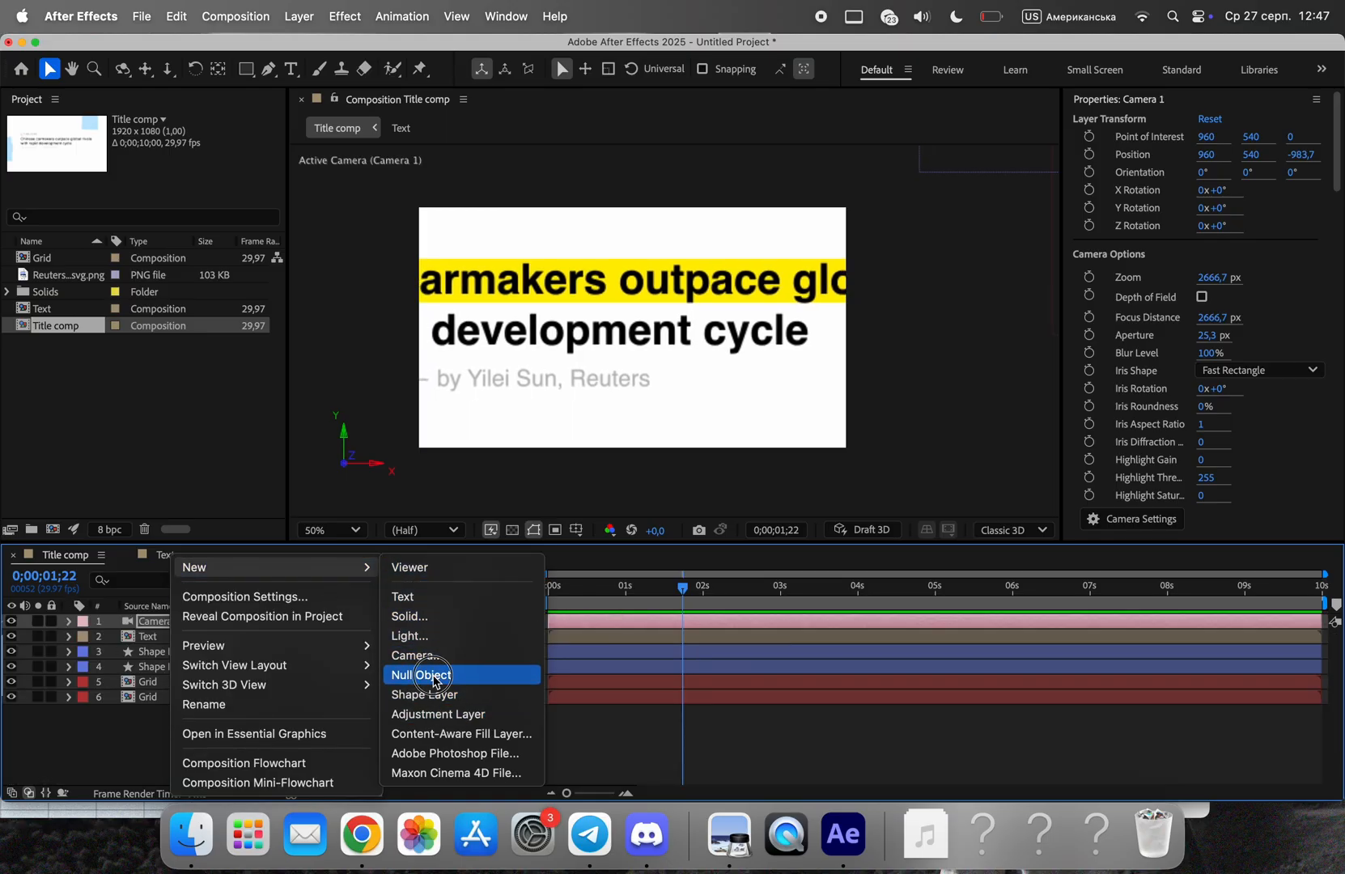
click(421, 674)
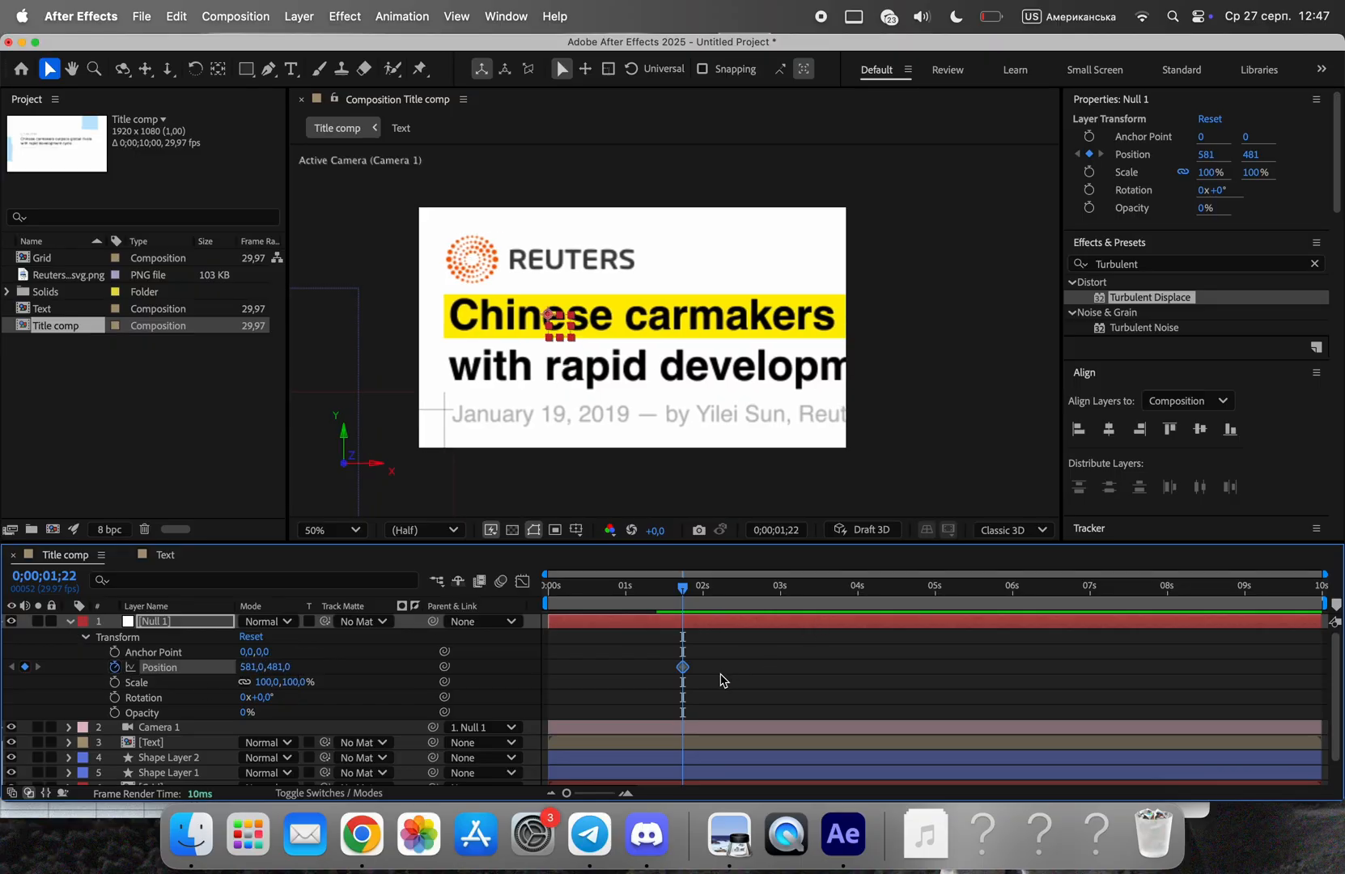
click(703, 586)
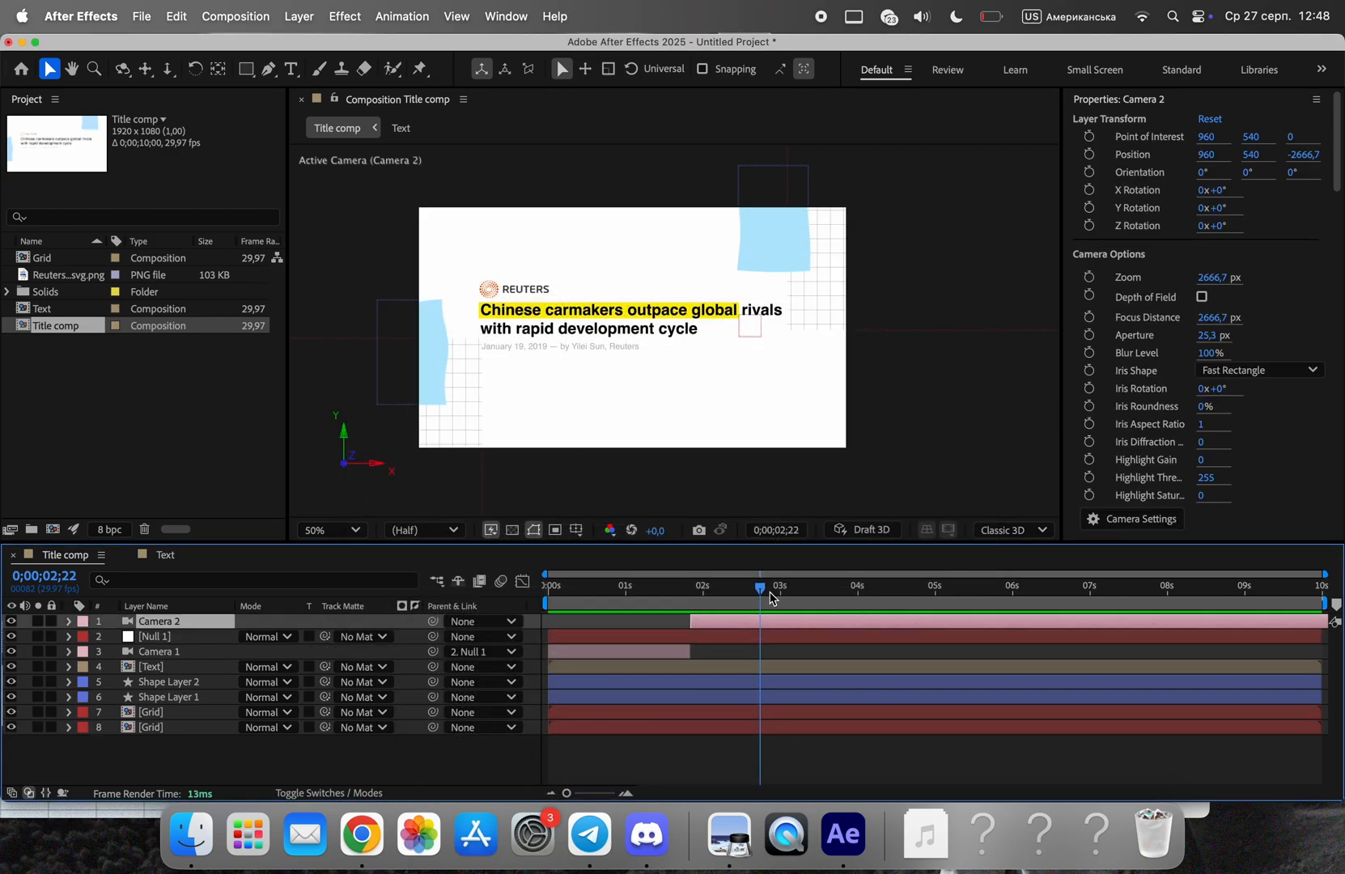
- Expand Camera 2's Transform properties and start a Position keyframe
click(68, 620)
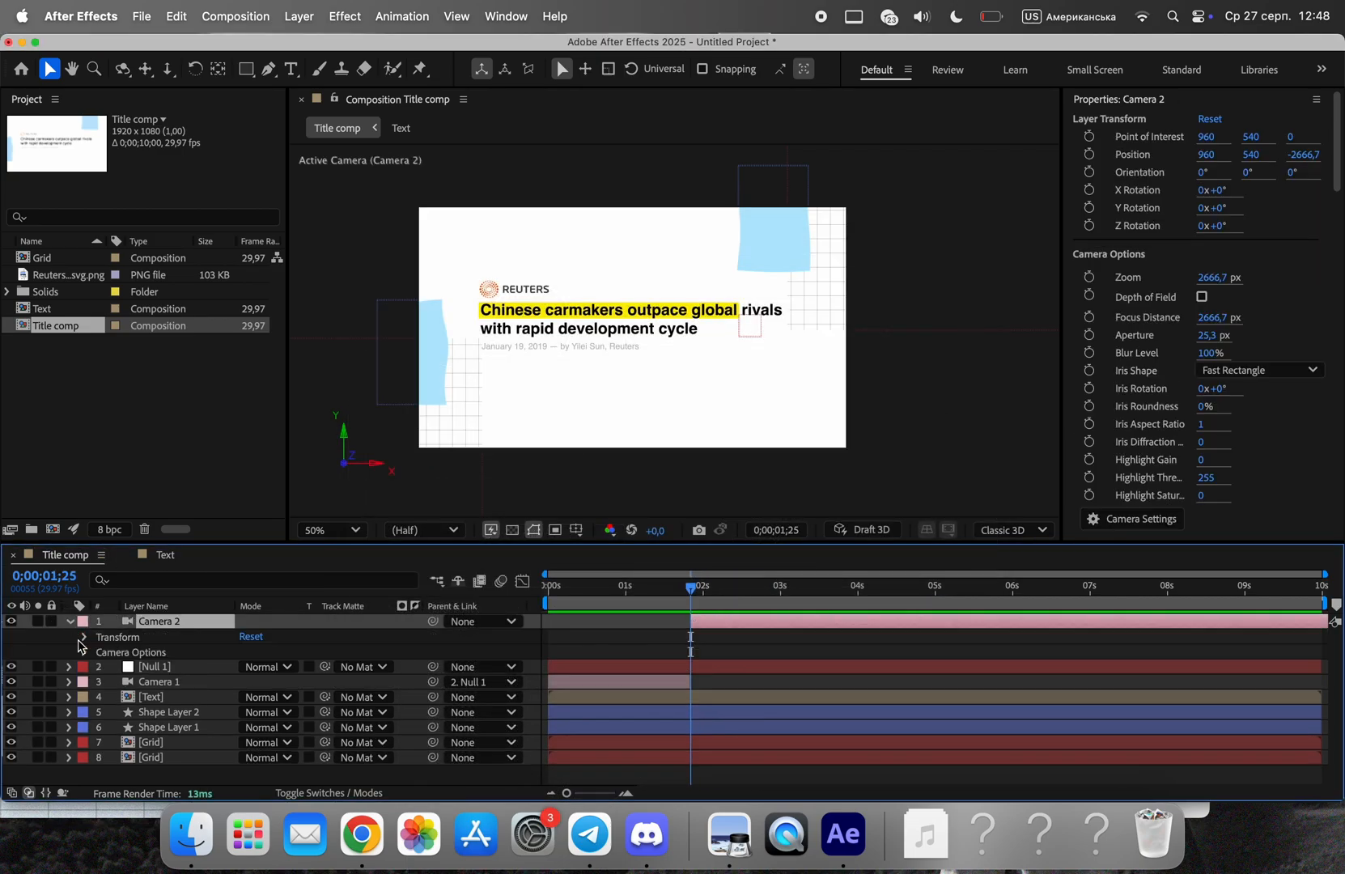
click(84, 637)
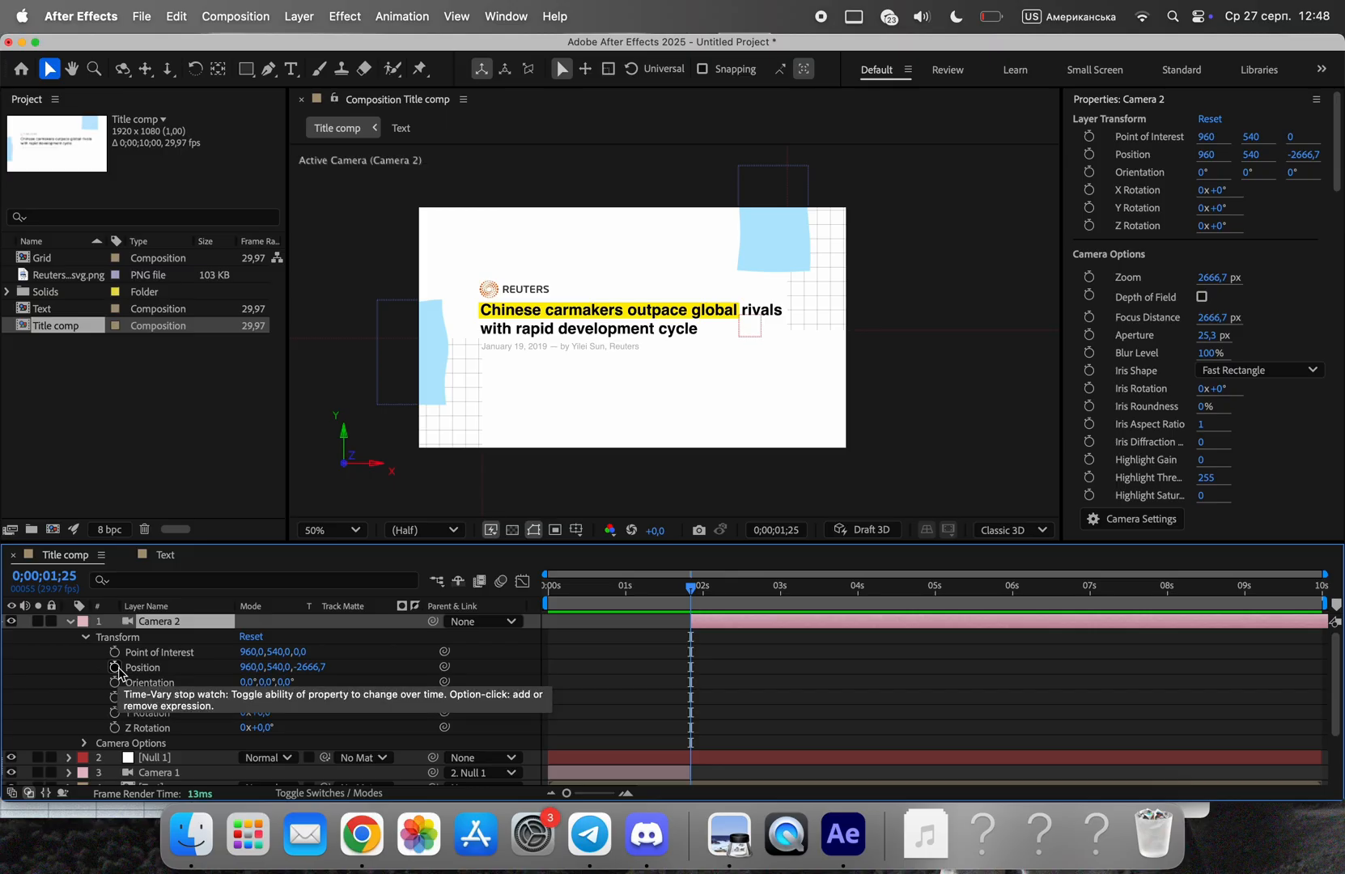
click(113, 667)
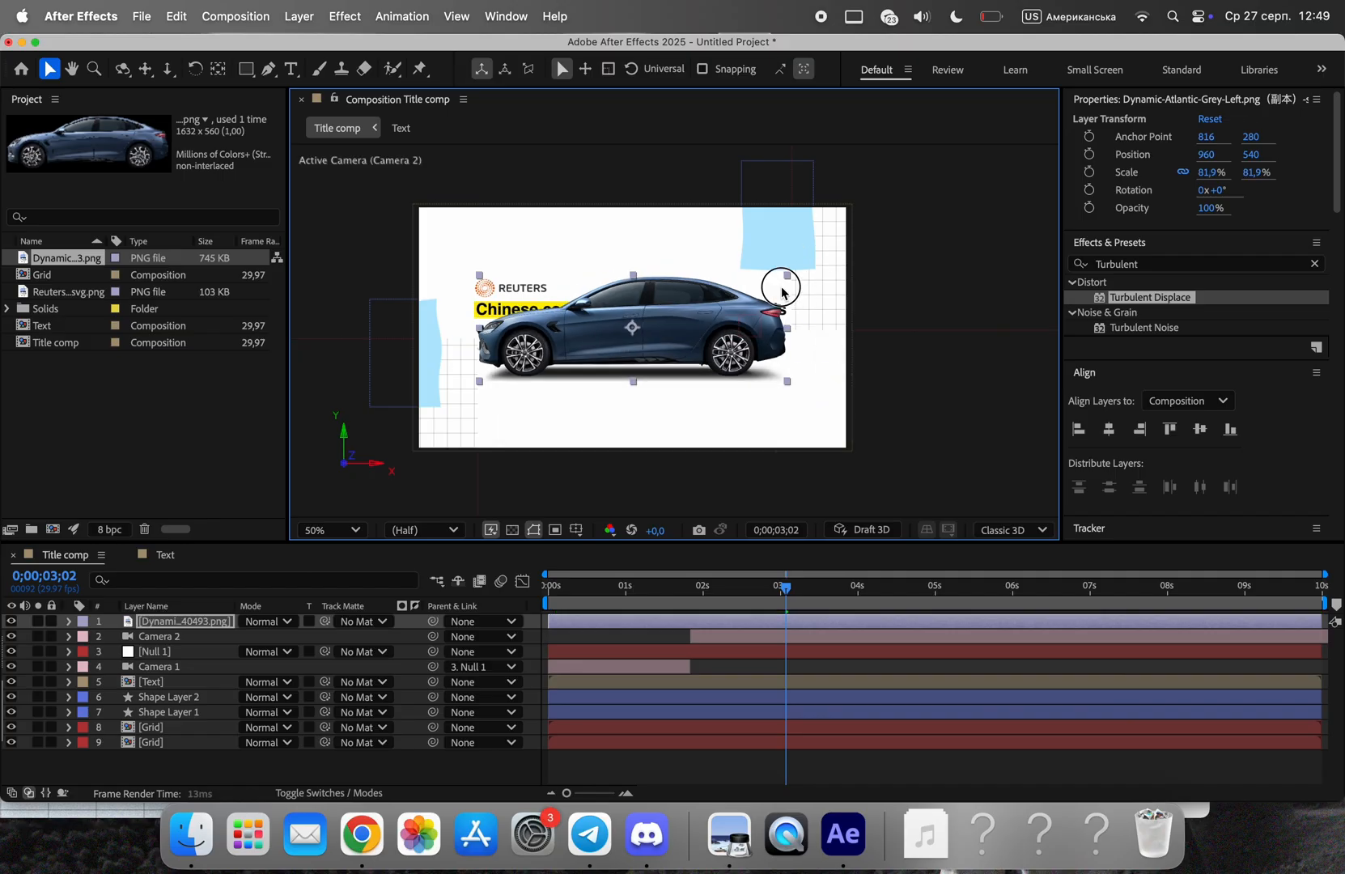
- Move the car image down beneath the headline and reselect its layer
drag(781, 286, 742, 378)
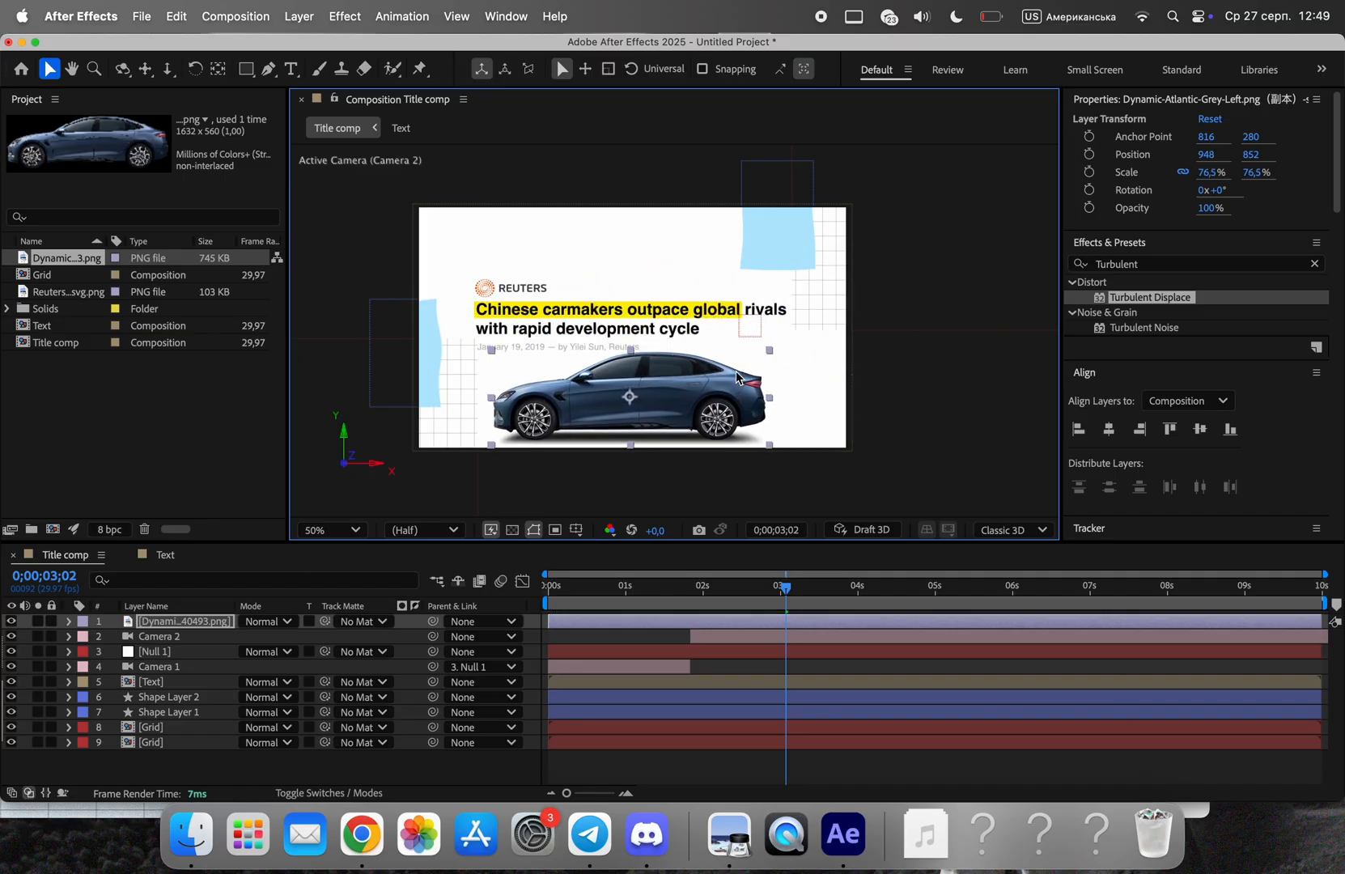
click(152, 682)
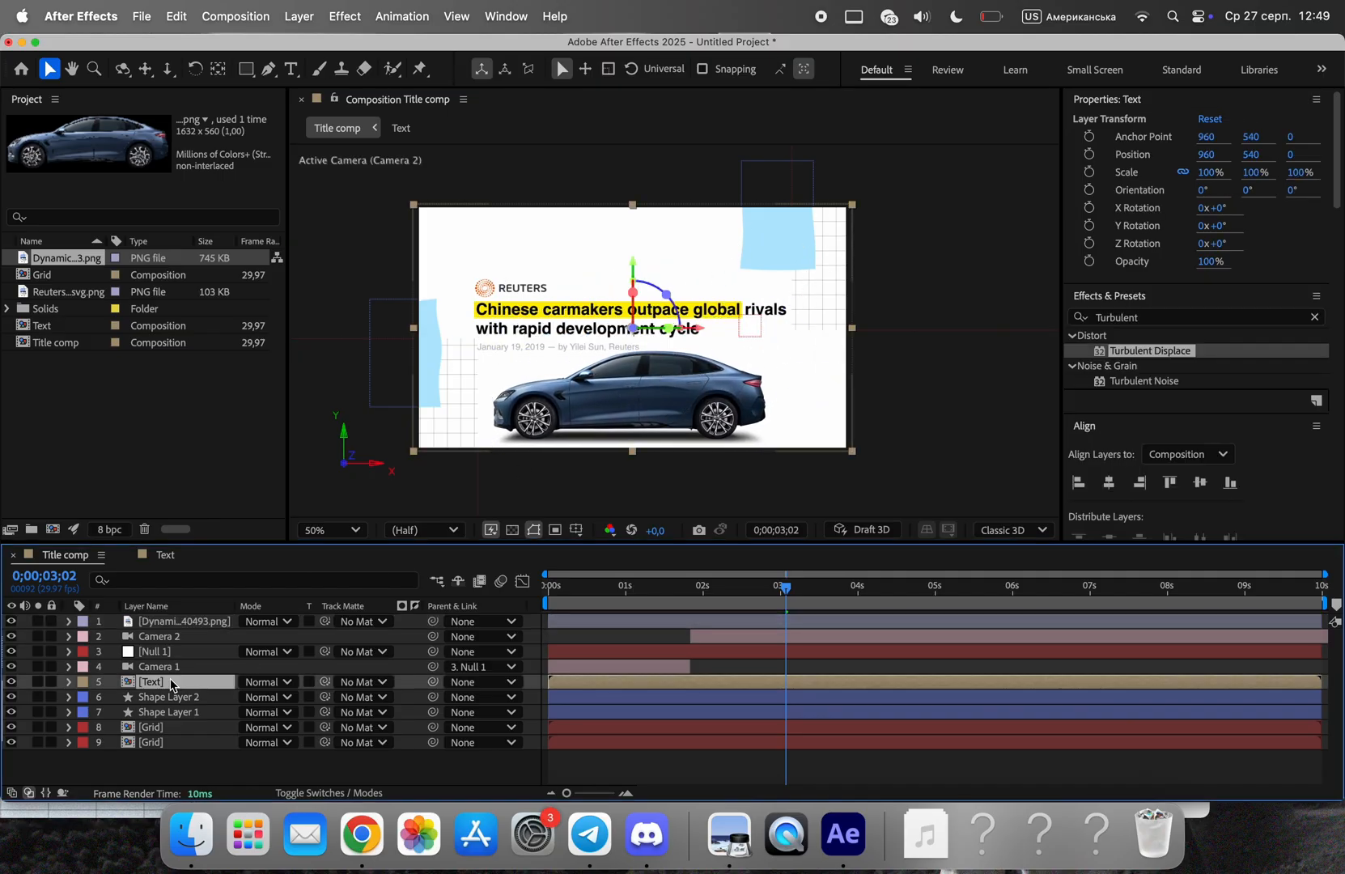
click(184, 621)
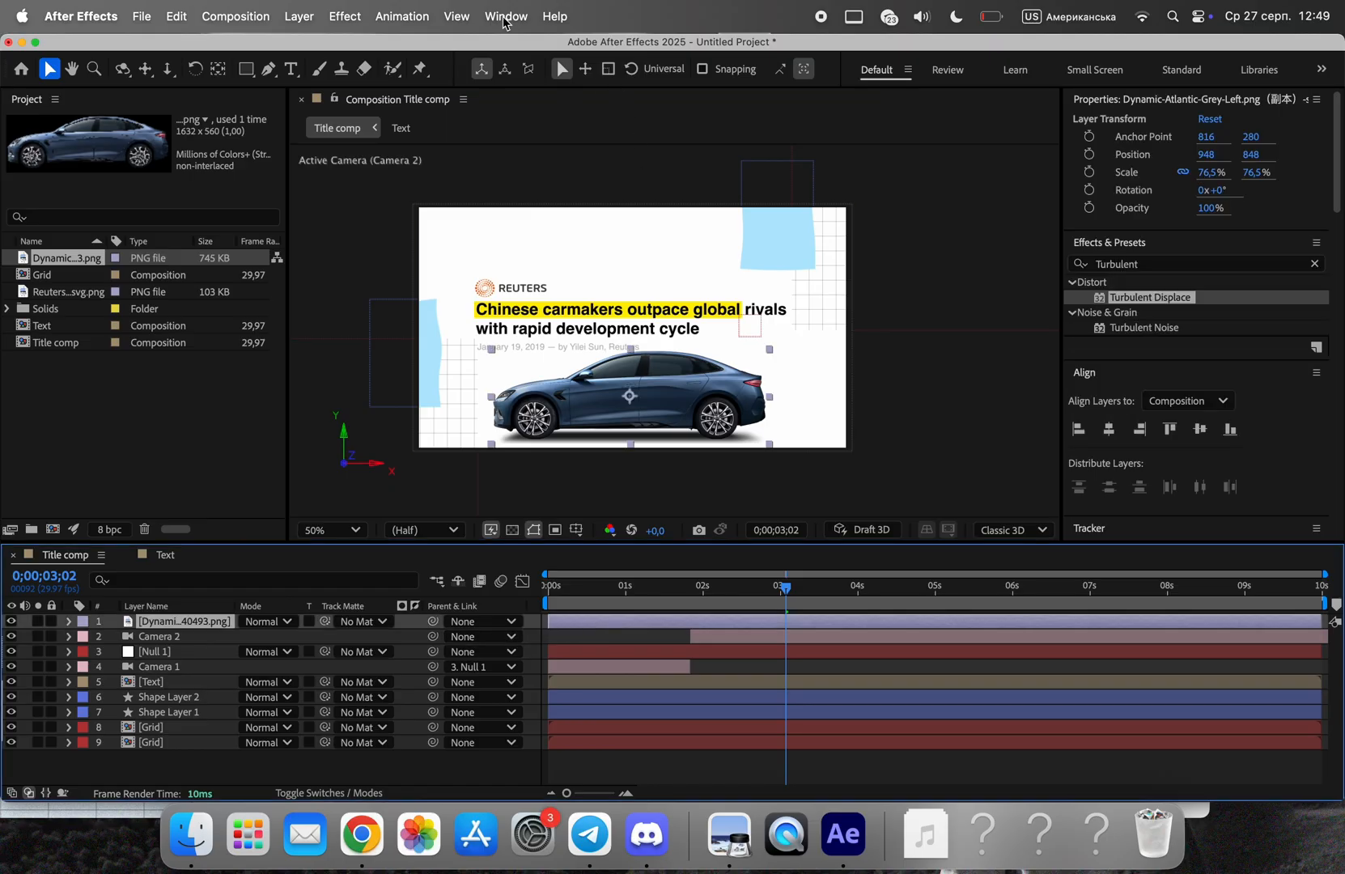
- Apply an Animation Composer transition-in to the car and scrub around 2 seconds to preview it
click(506, 15)
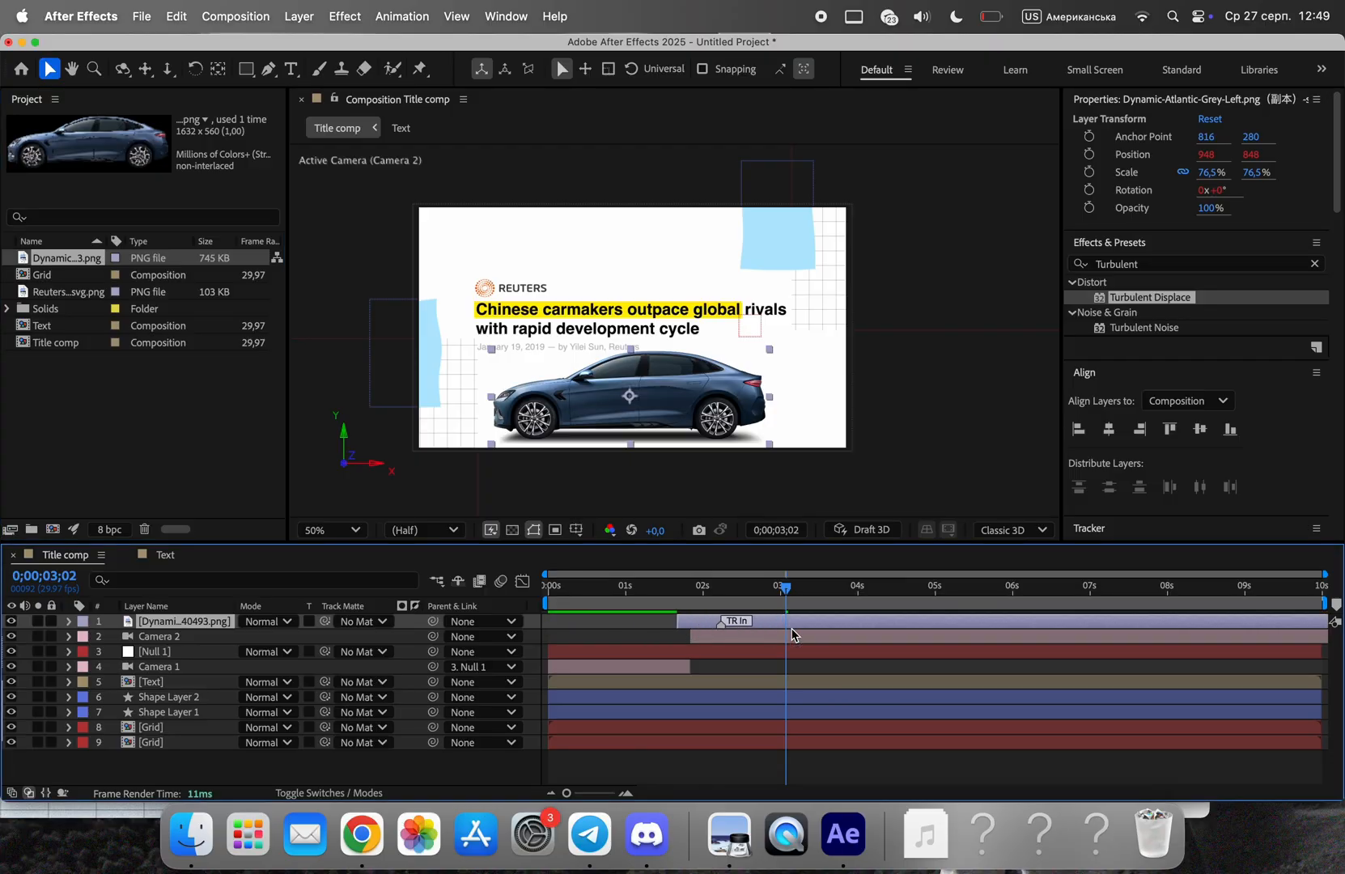
drag(785, 589, 748, 589)
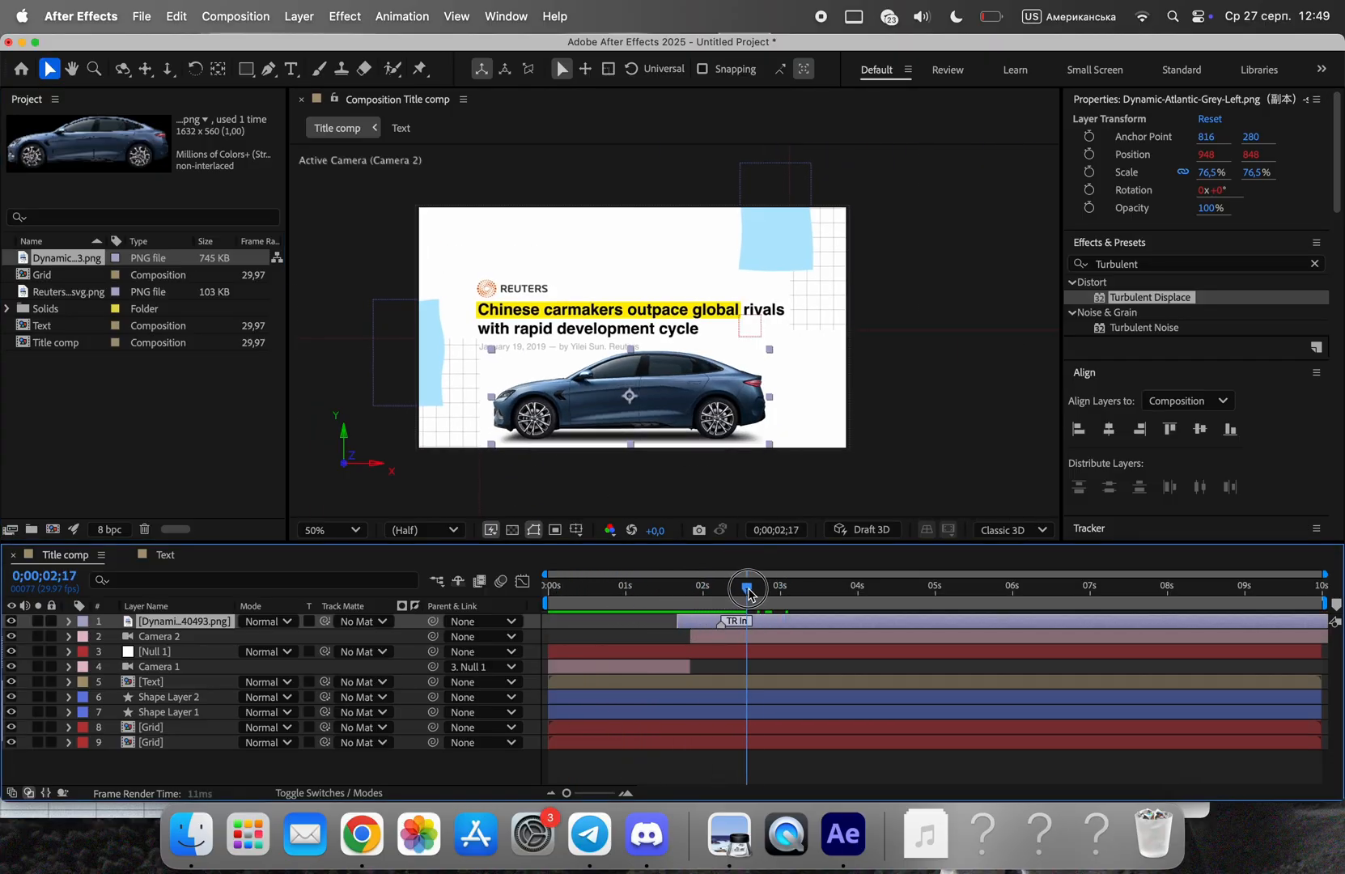
drag(748, 588, 729, 588)
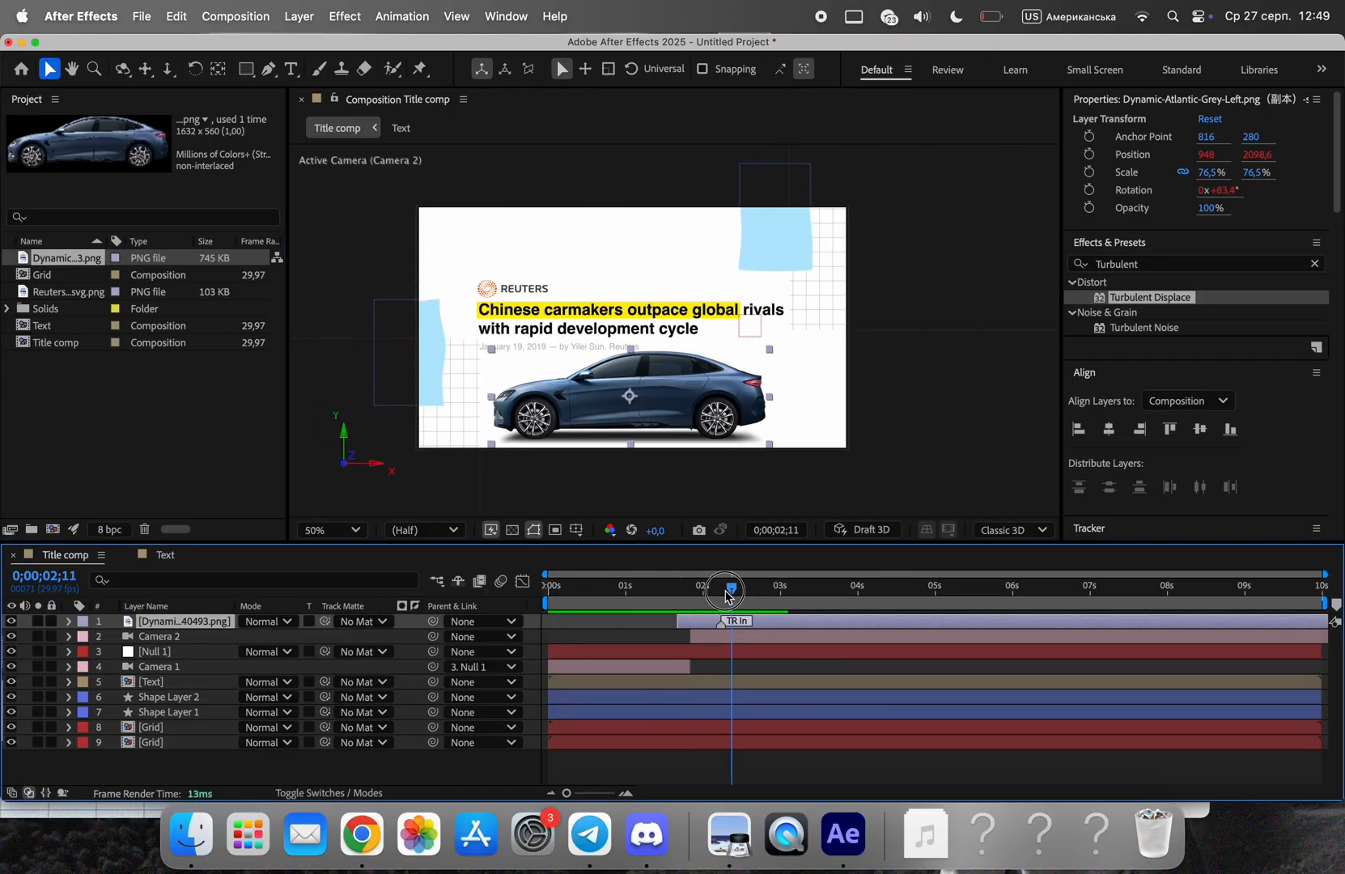
drag(725, 590, 712, 590)
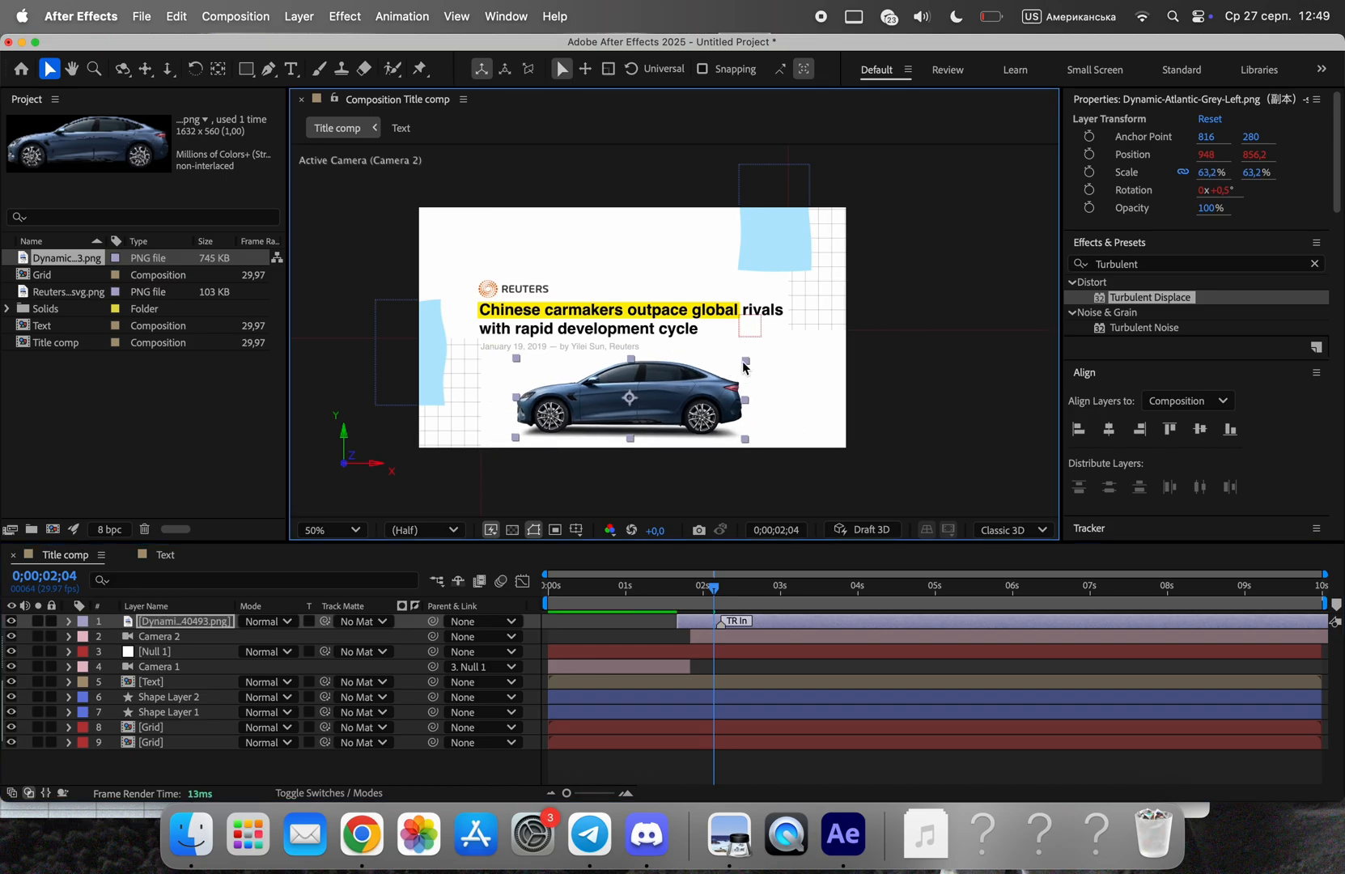
mouse_move(386, 612)
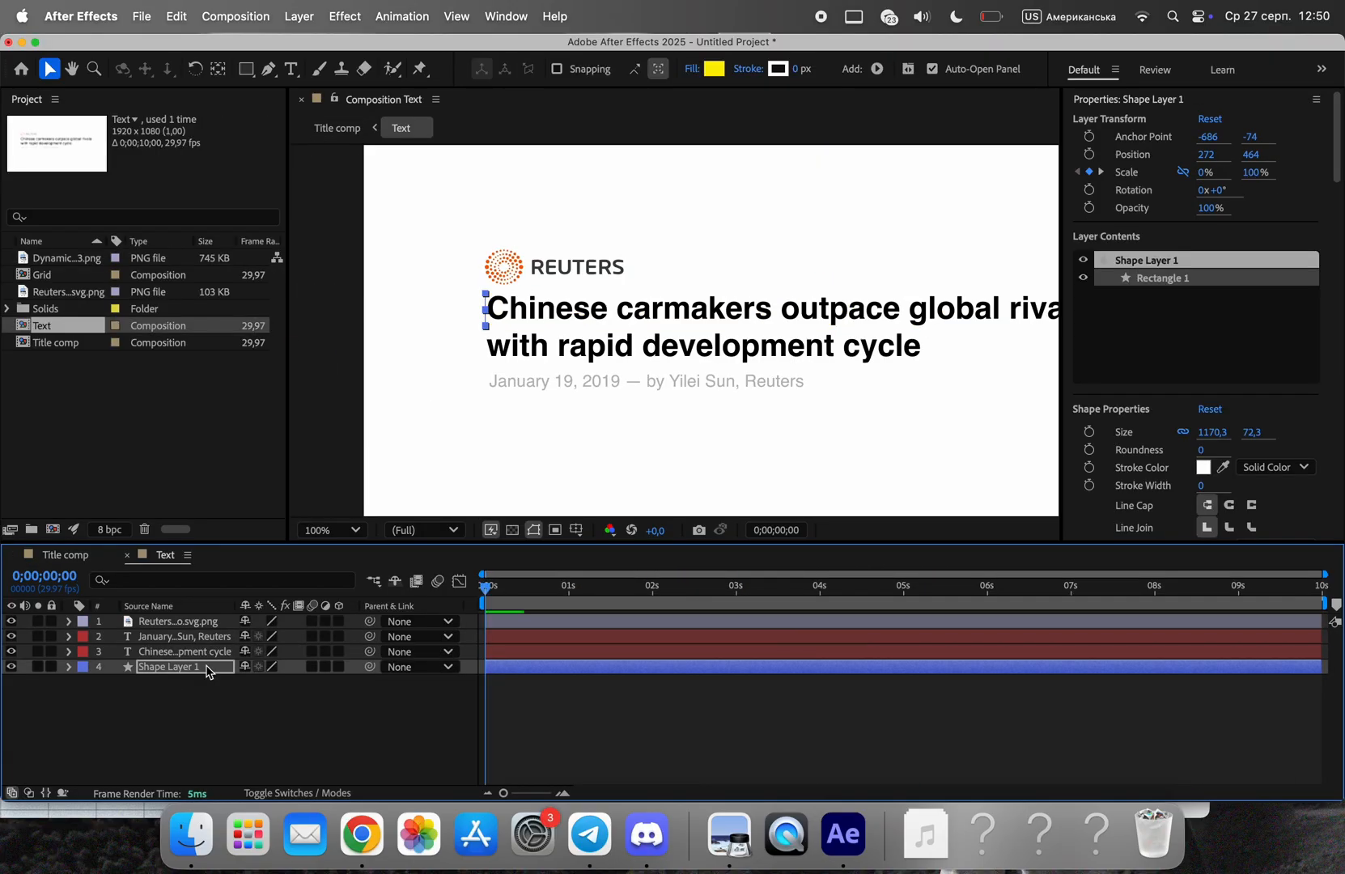
- Apply Fade Characters Separately to the headline, then choose a Text Layer transition for the byline
click(505, 15)
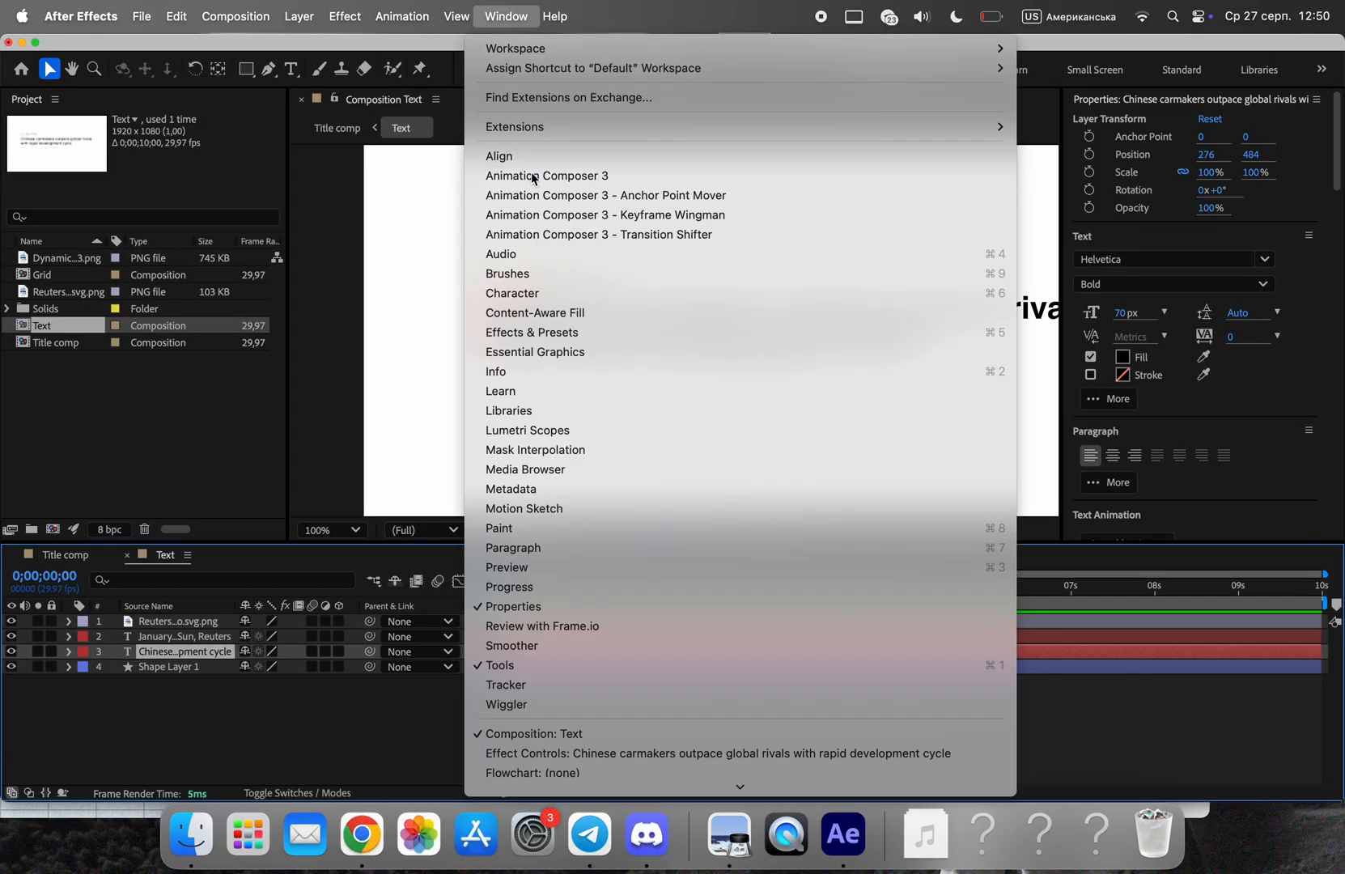
click(547, 176)
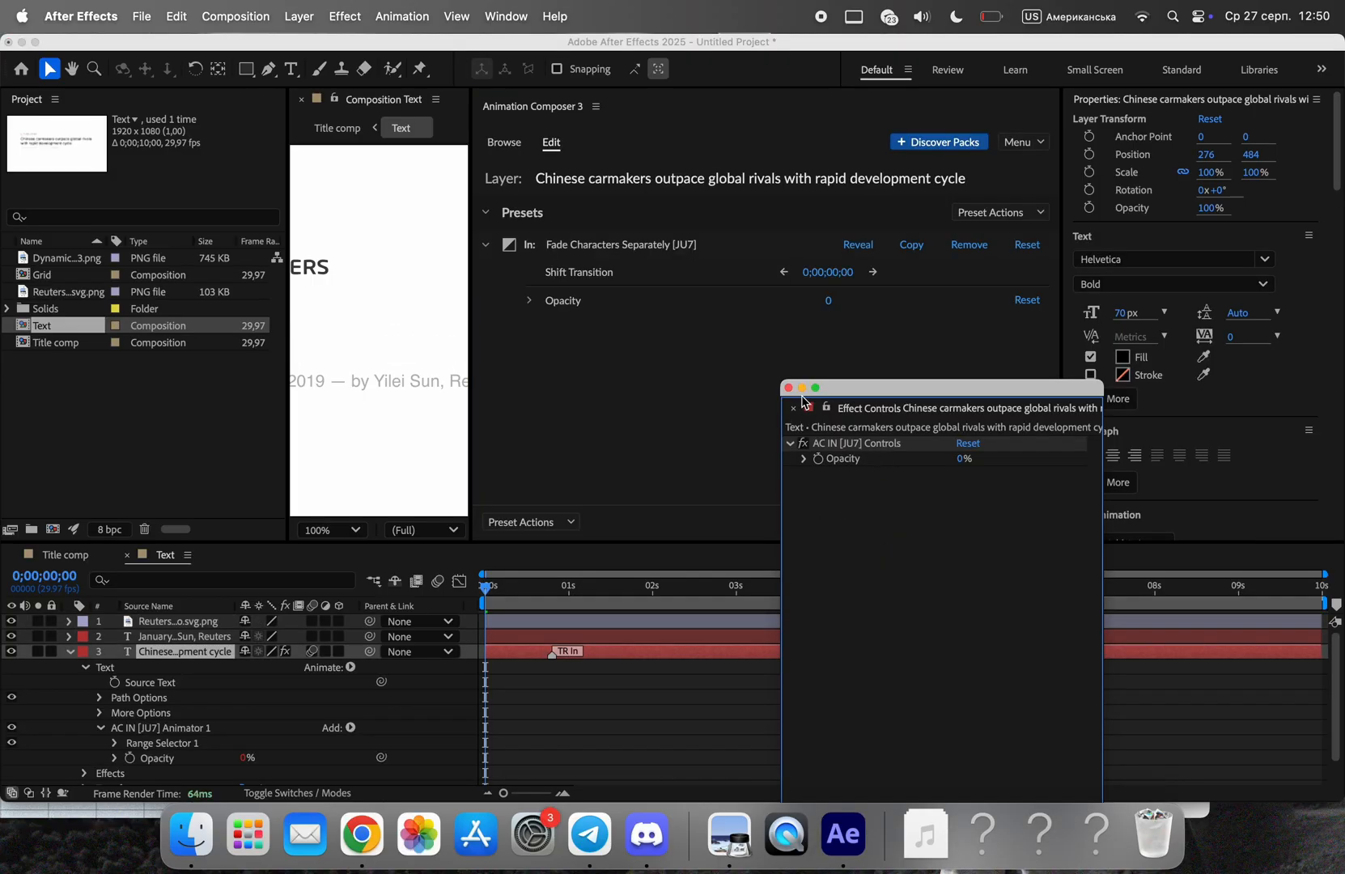
click(791, 407)
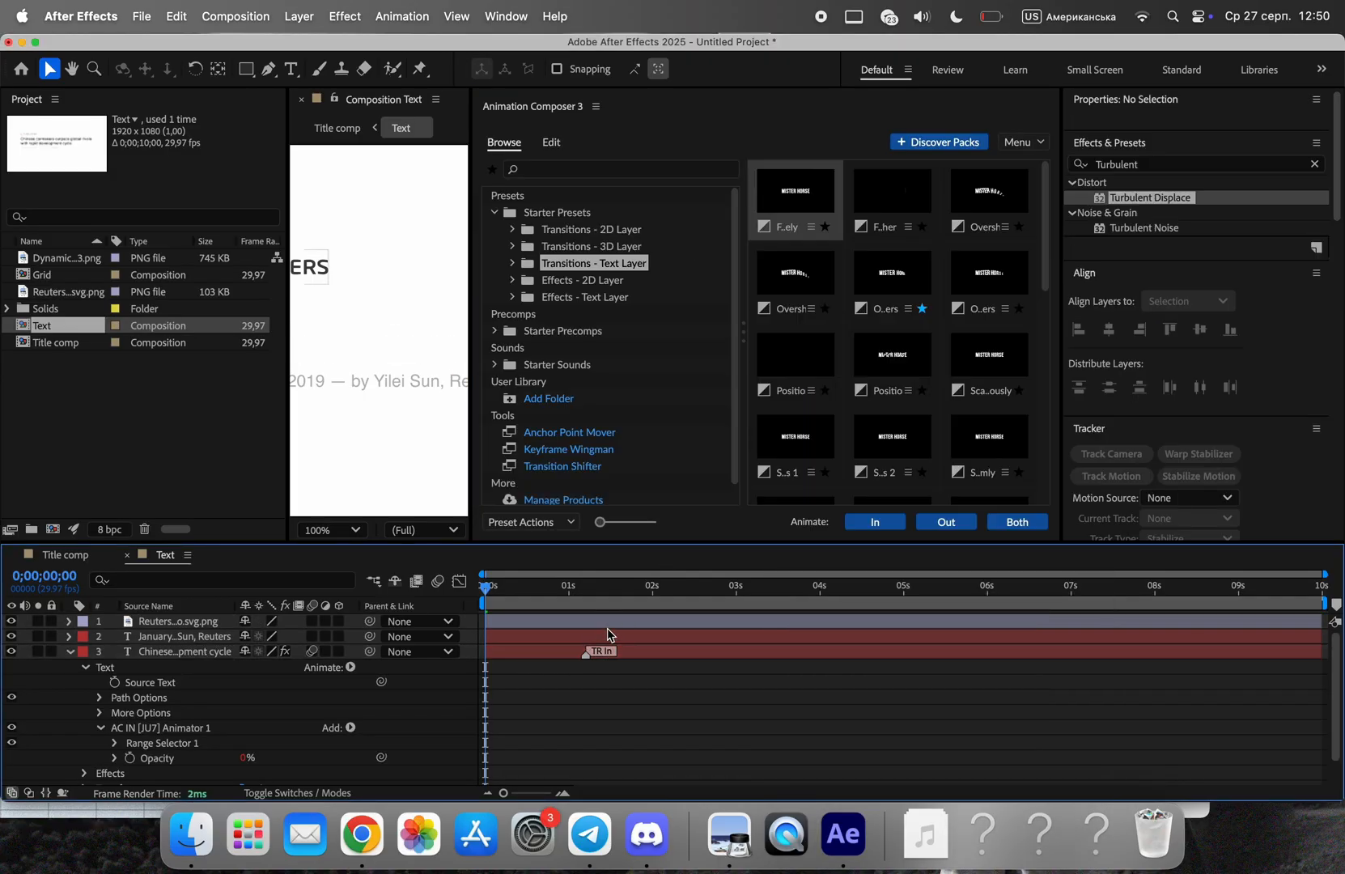
click(183, 636)
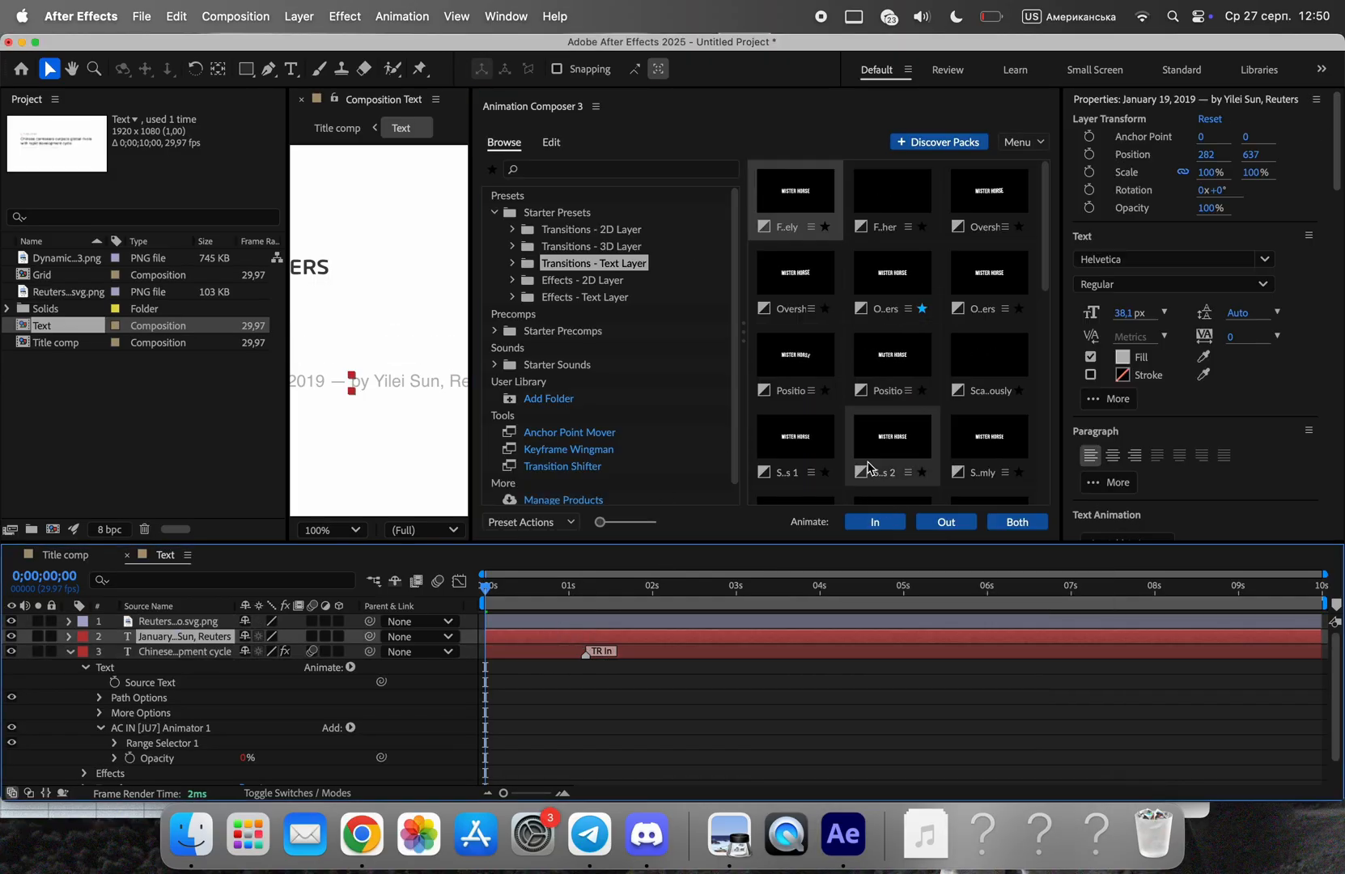
click(550, 143)
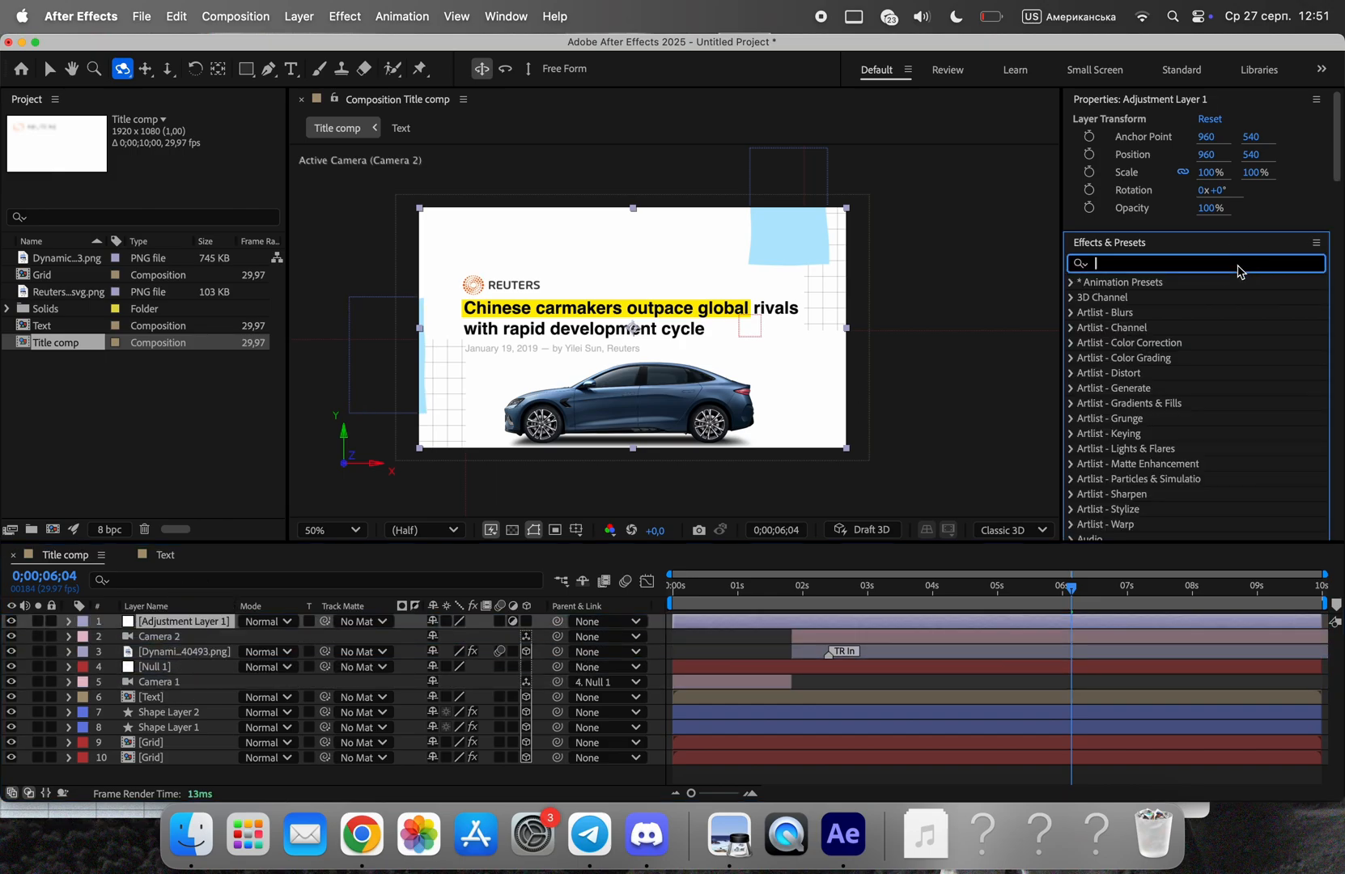
- Apply the Noise effect to the adjustment layer, then search Effects & Presets for Posterize
text(Noise)
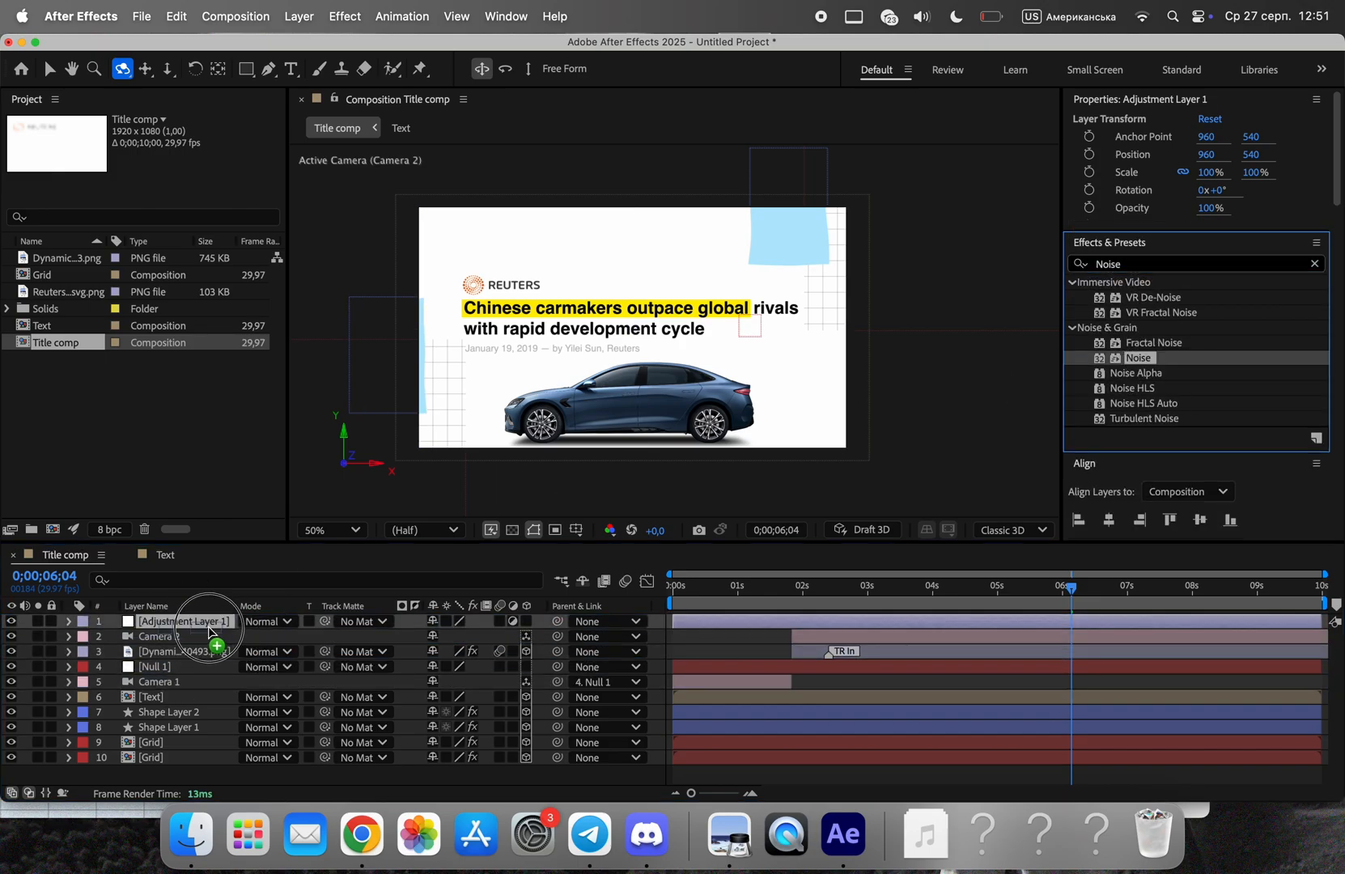
double_click(1139, 358)
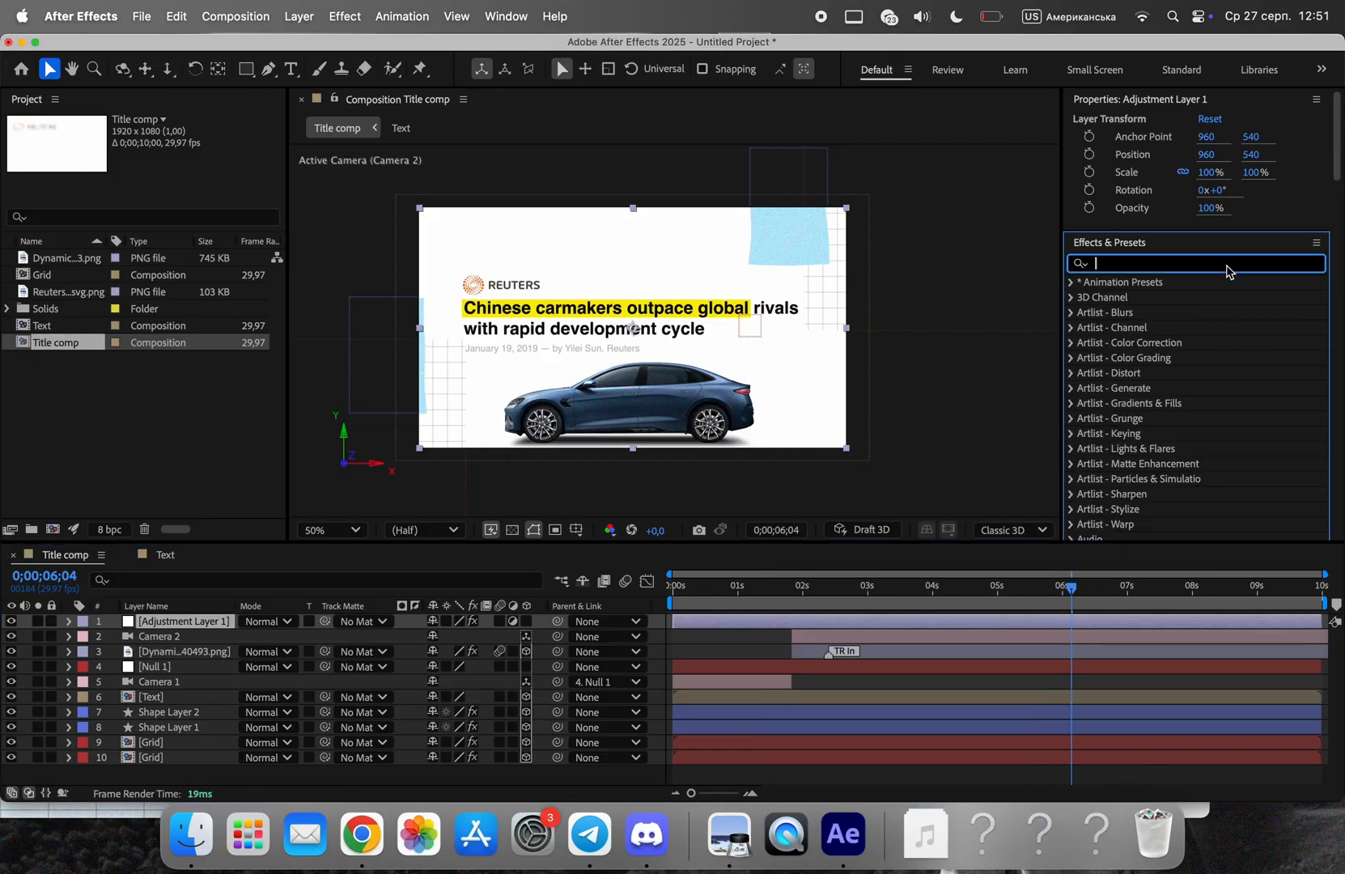
text(Posterize)
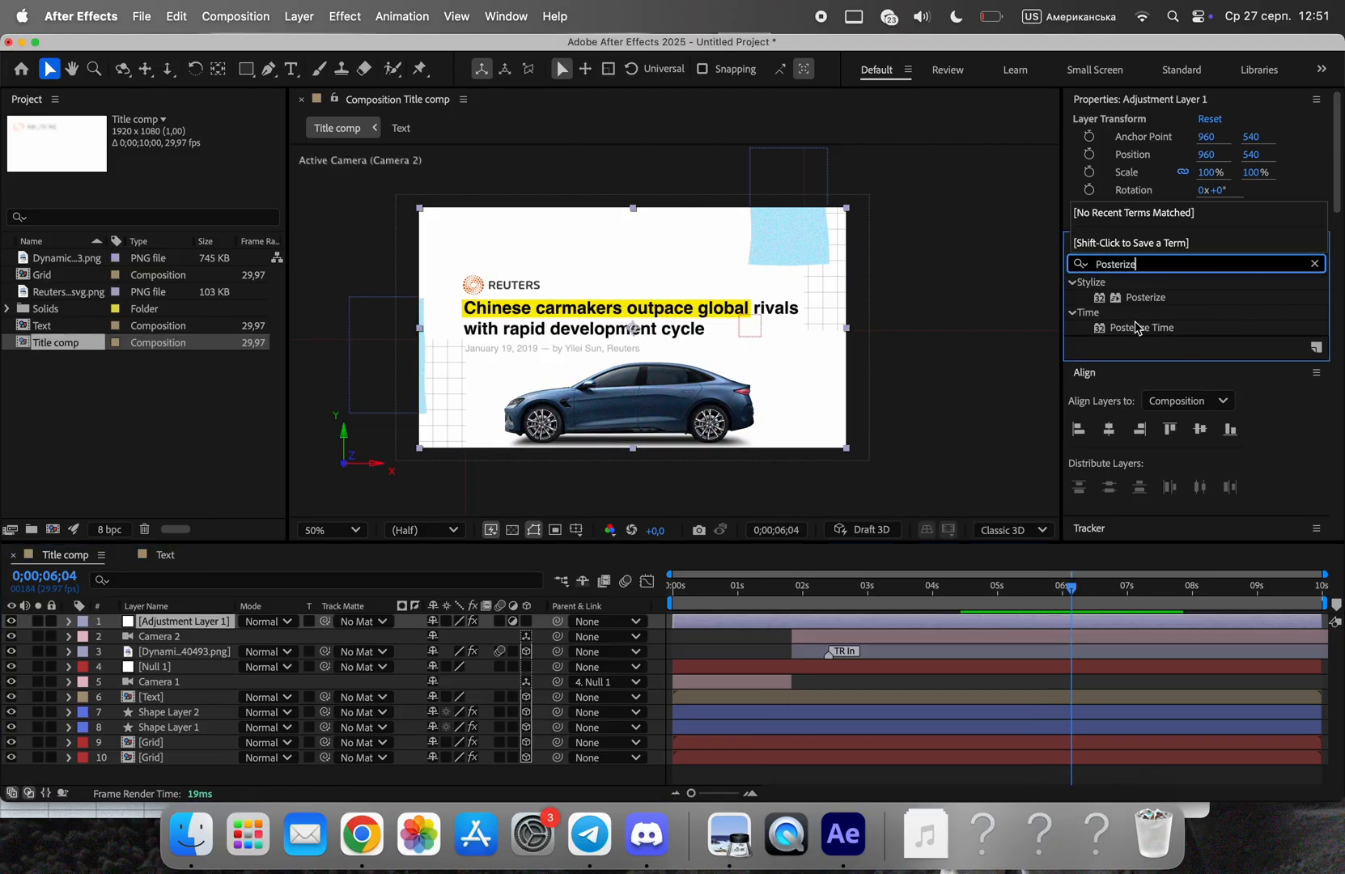